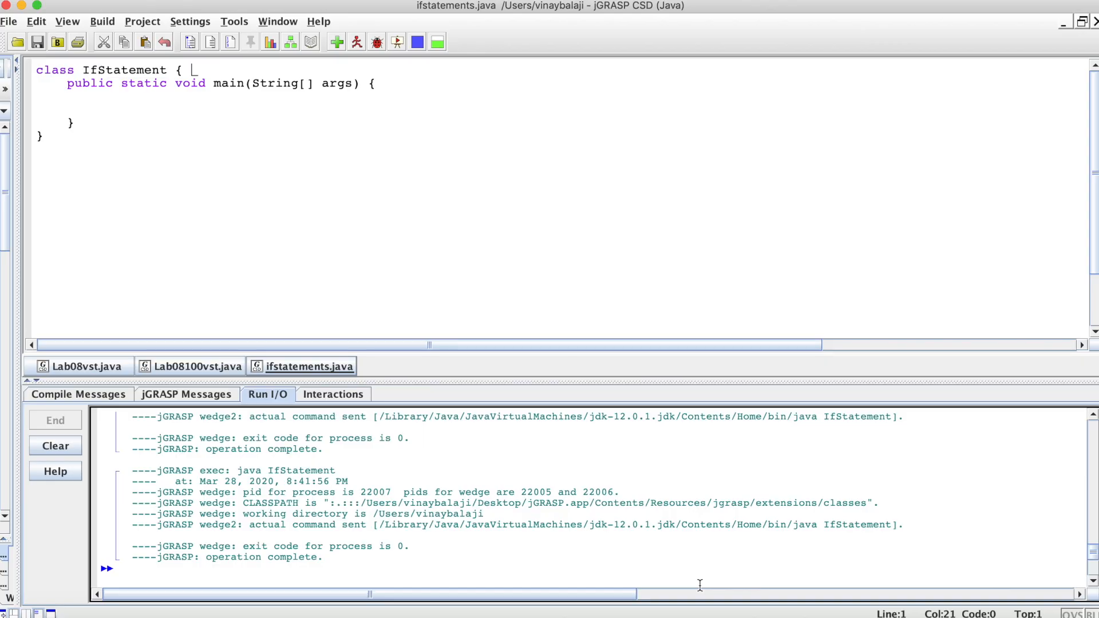
pyautogui.moveTo(199, 69)
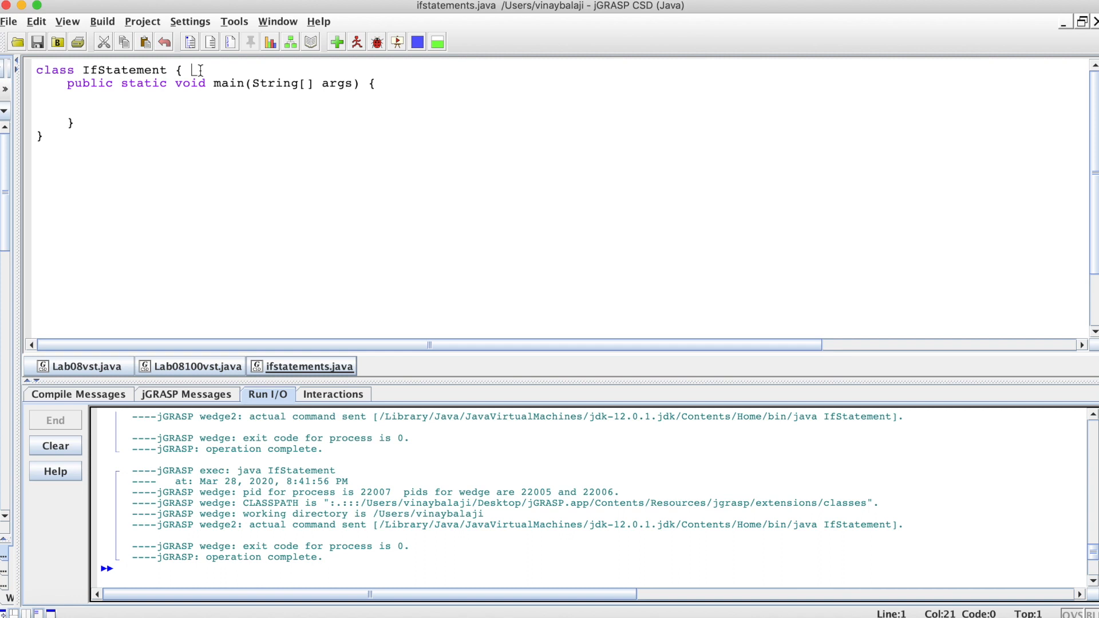
# - Add a // comment beside the class header: if condition is met, do the braces' contents, else the 'else' braces
pyautogui.write('//')
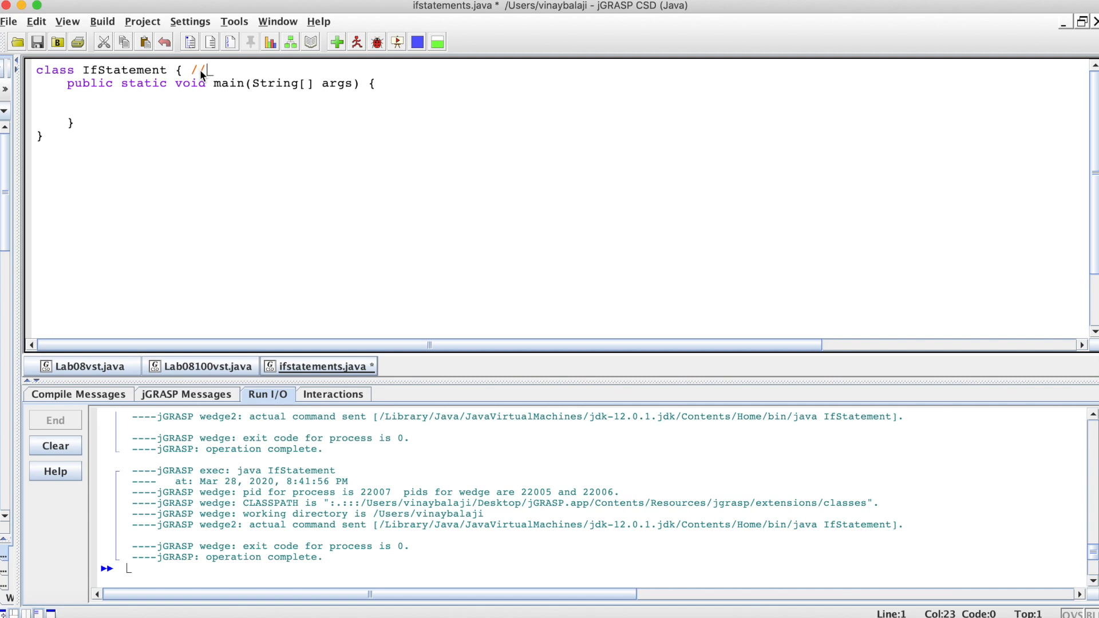
pyautogui.write('If condition s')
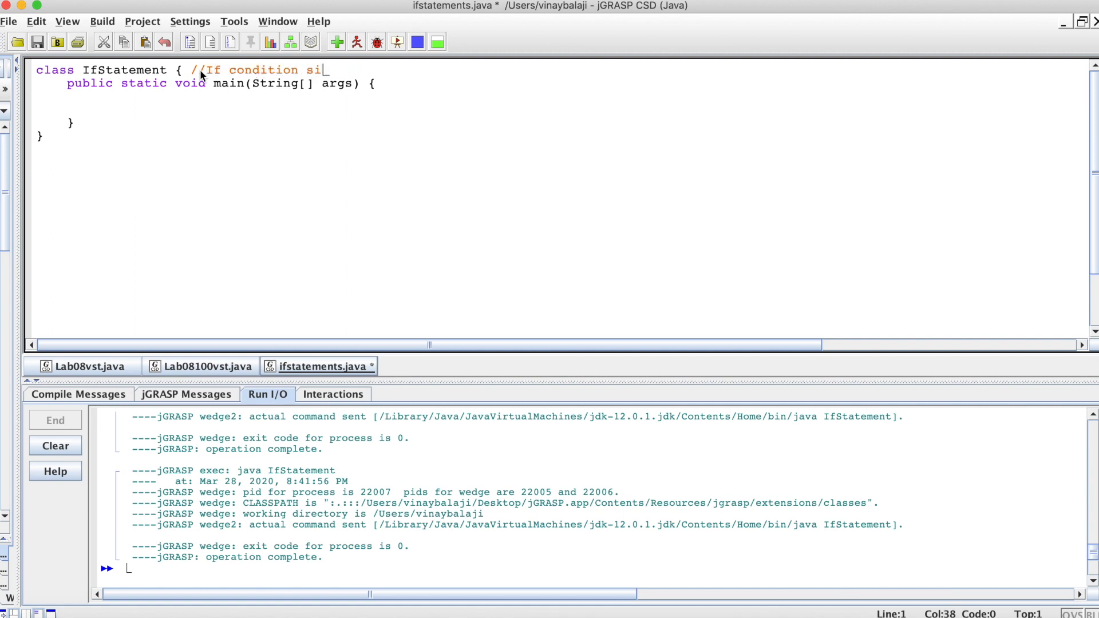
pyautogui.write('is met,')
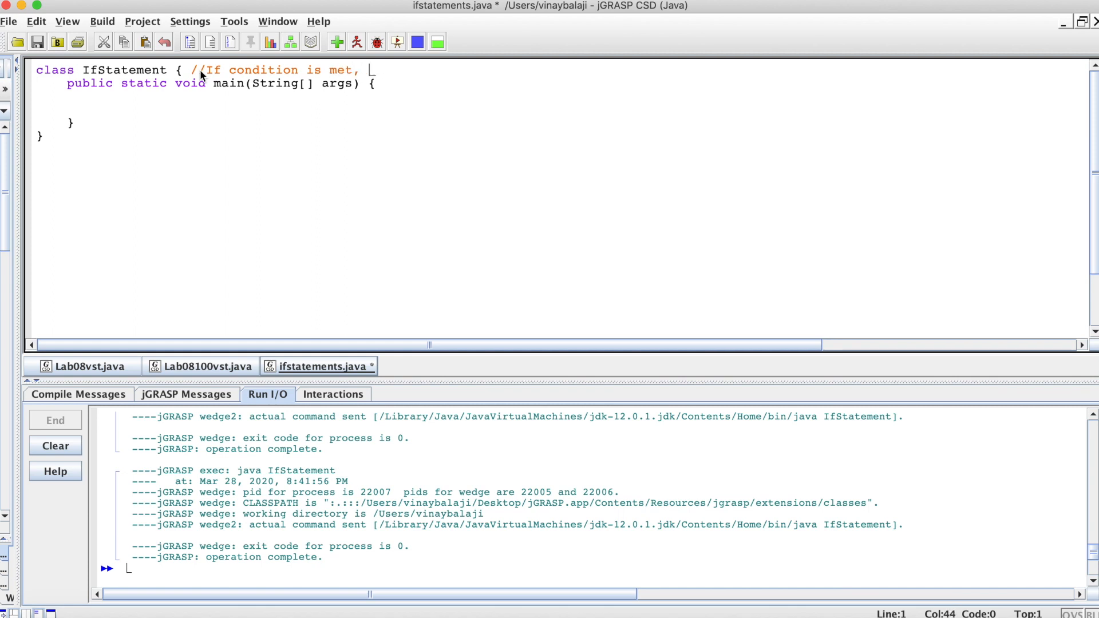
pyautogui.write('DO what is in')
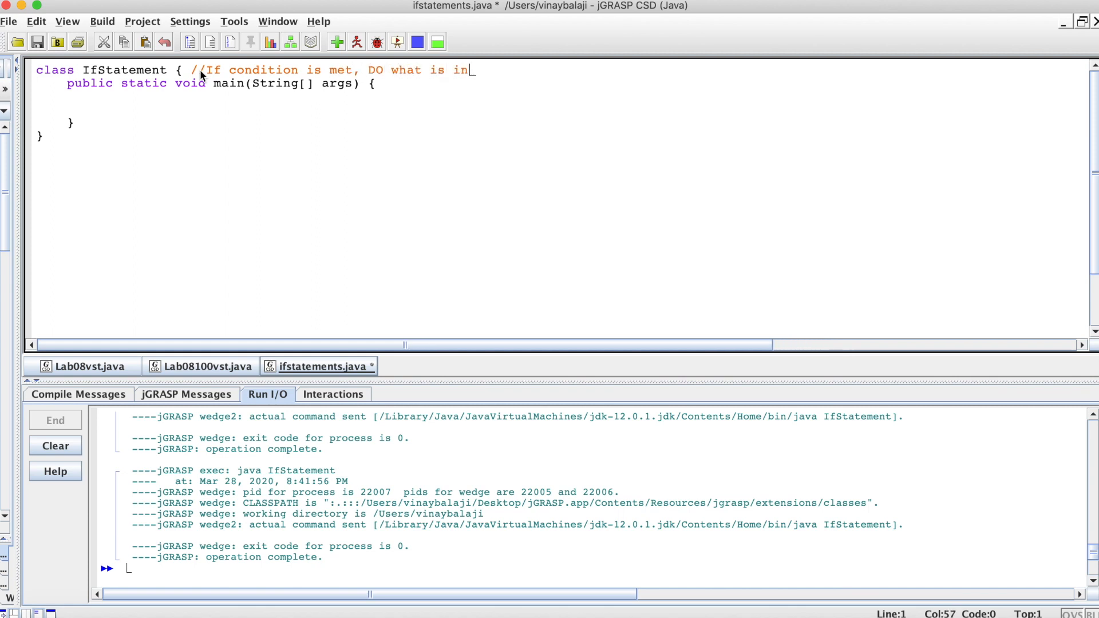
pyautogui.write('side the curly')
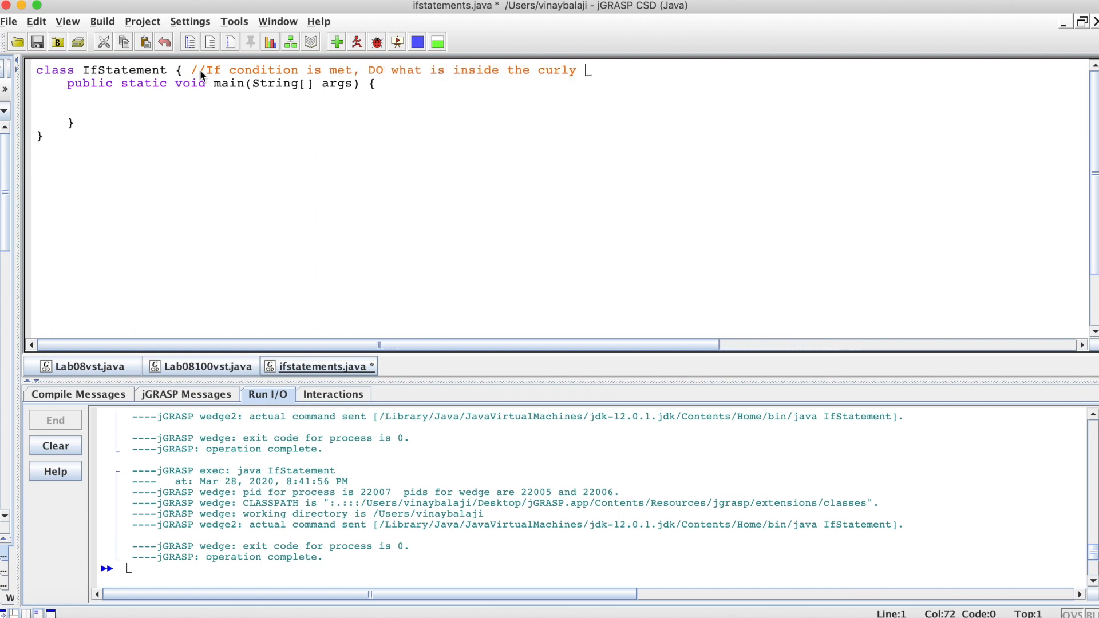
pyautogui.write('bases. Else')
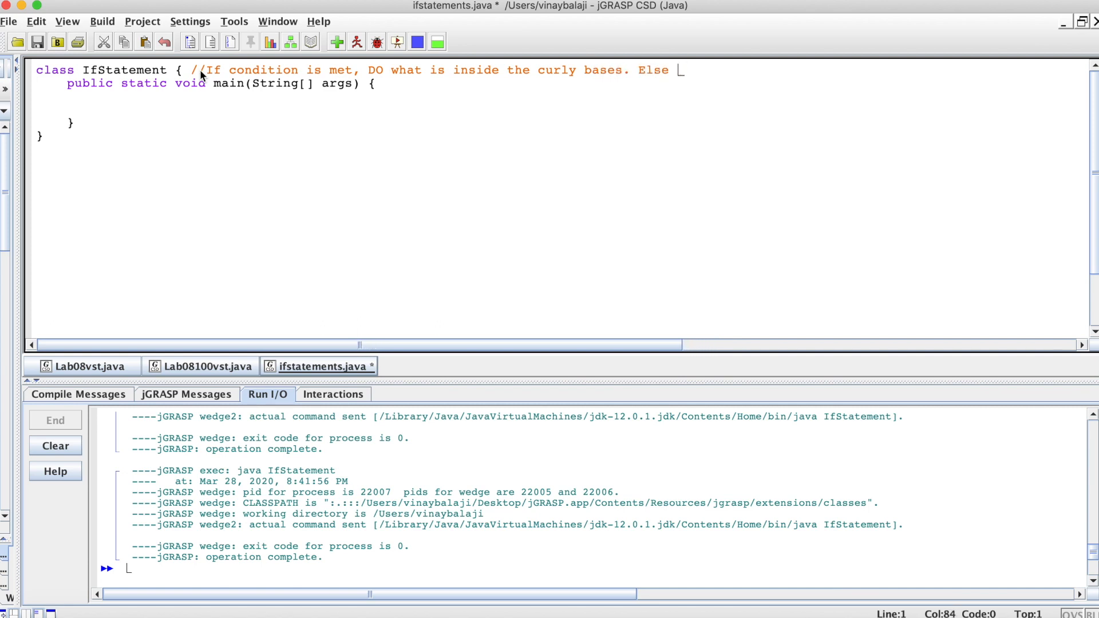
pyautogui.write('do what is inside')
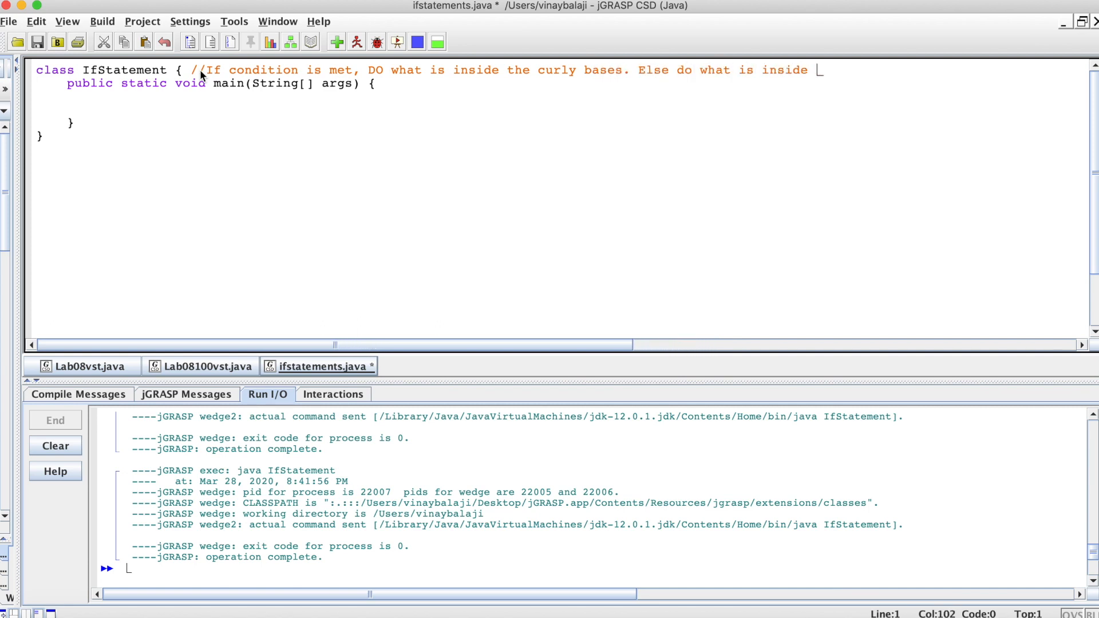
pyautogui.write('the "else" curly')
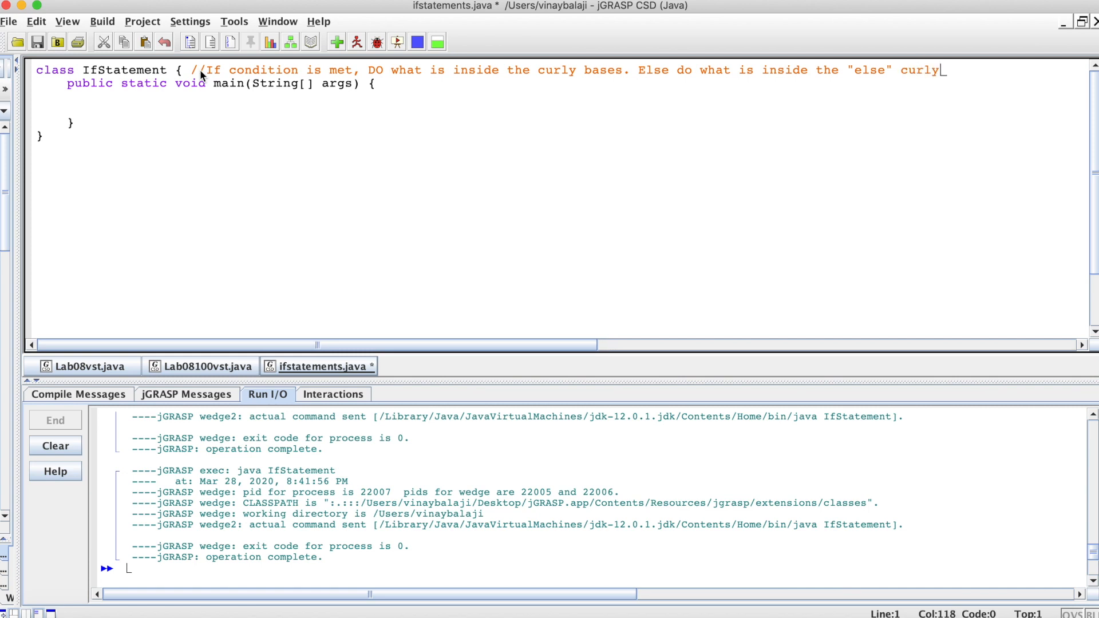
pyautogui.write('braces')
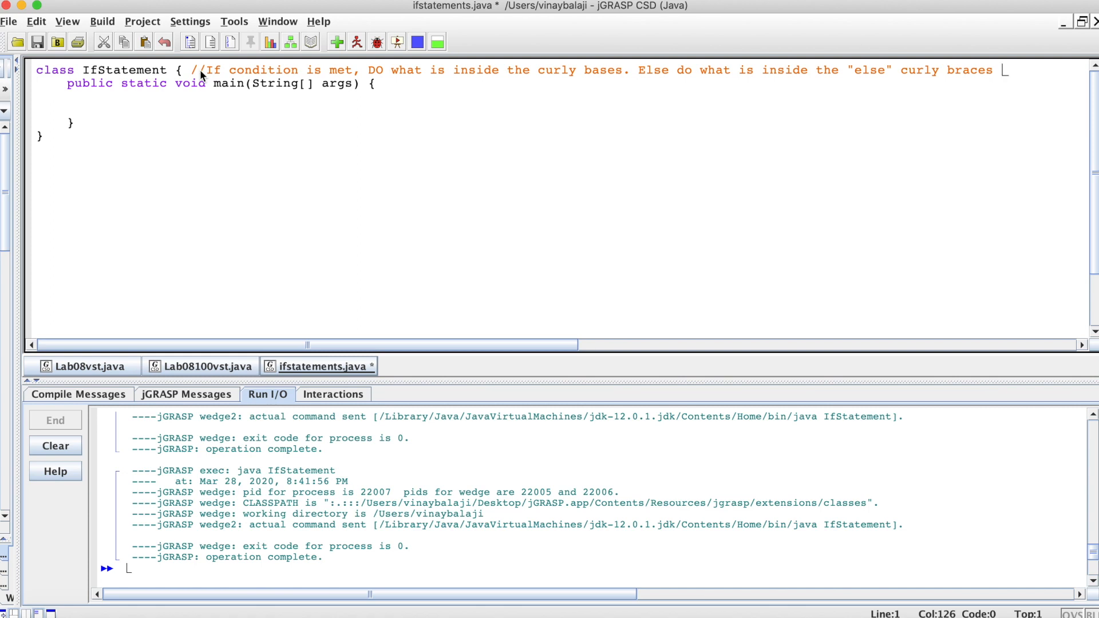
pyautogui.moveTo(119, 96)
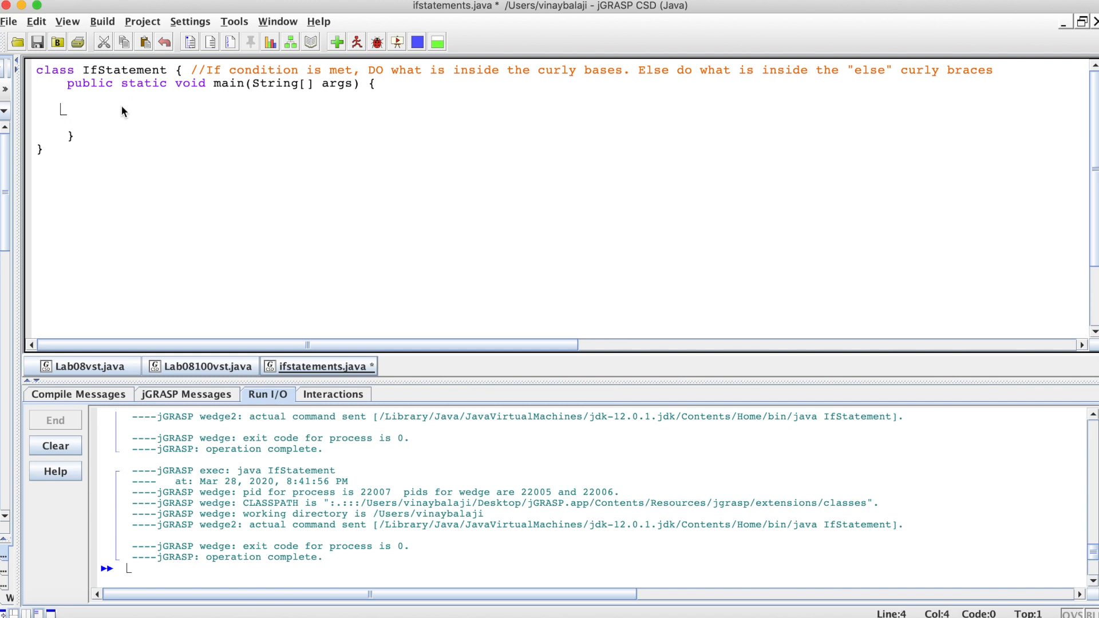
# - Declare int number = 10 in main and start an empty if( ){ block
pyautogui.write('int nu')
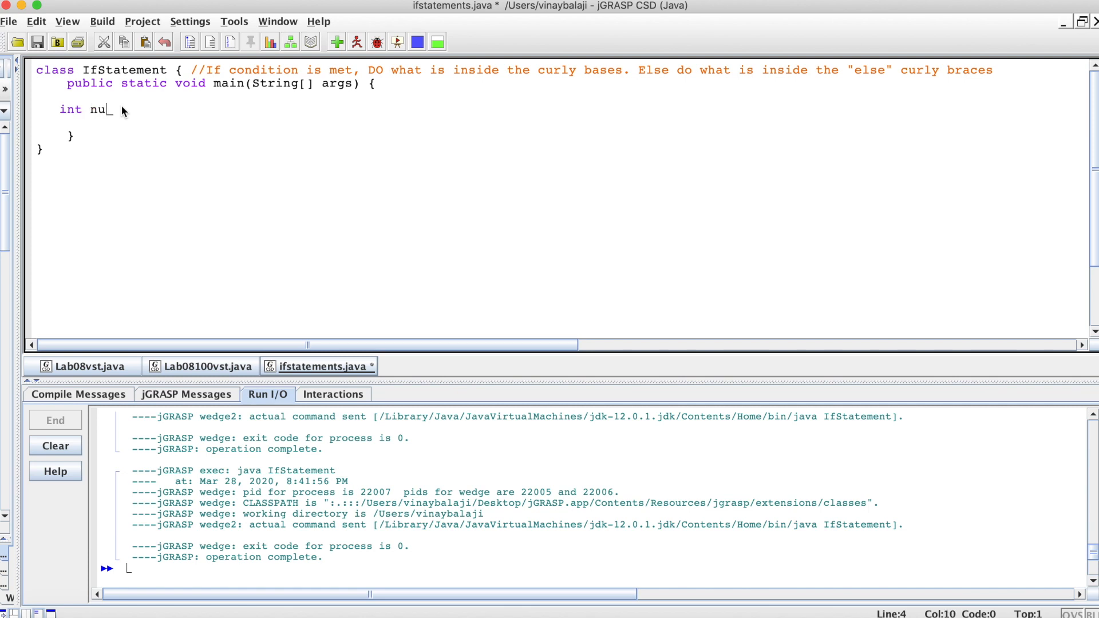
pyautogui.write('mber = 10;')
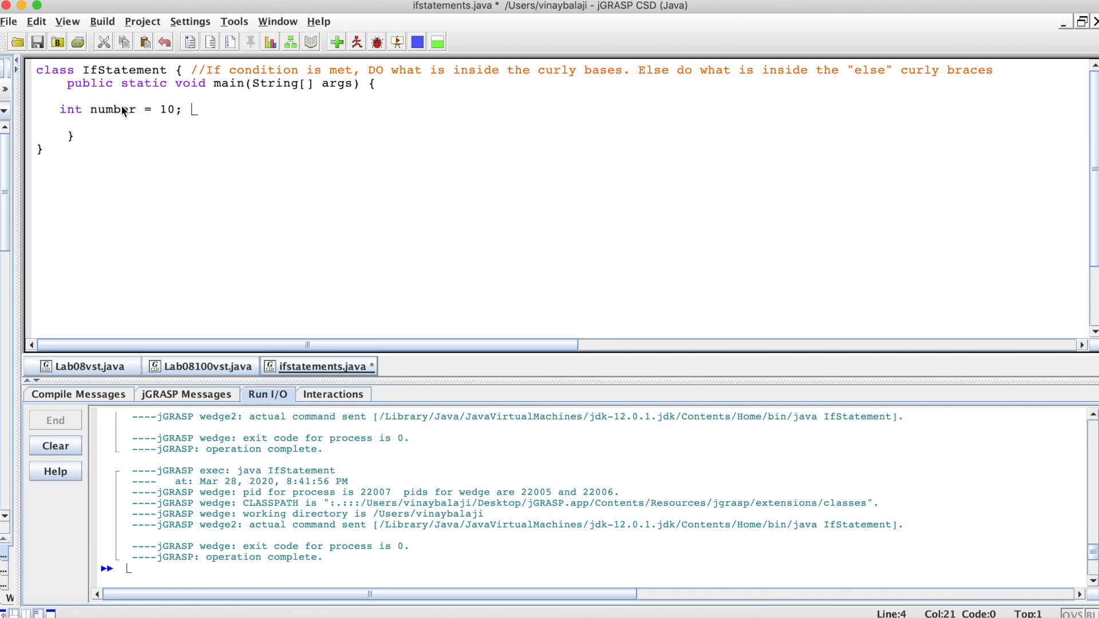
pyautogui.write('if(')
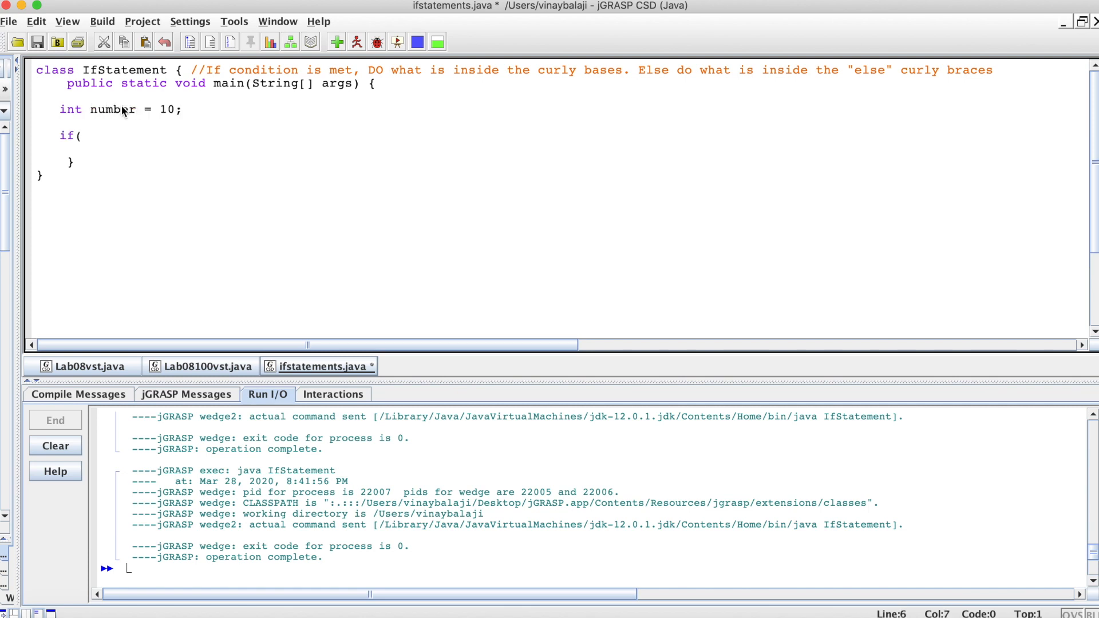
pyautogui.write(')')
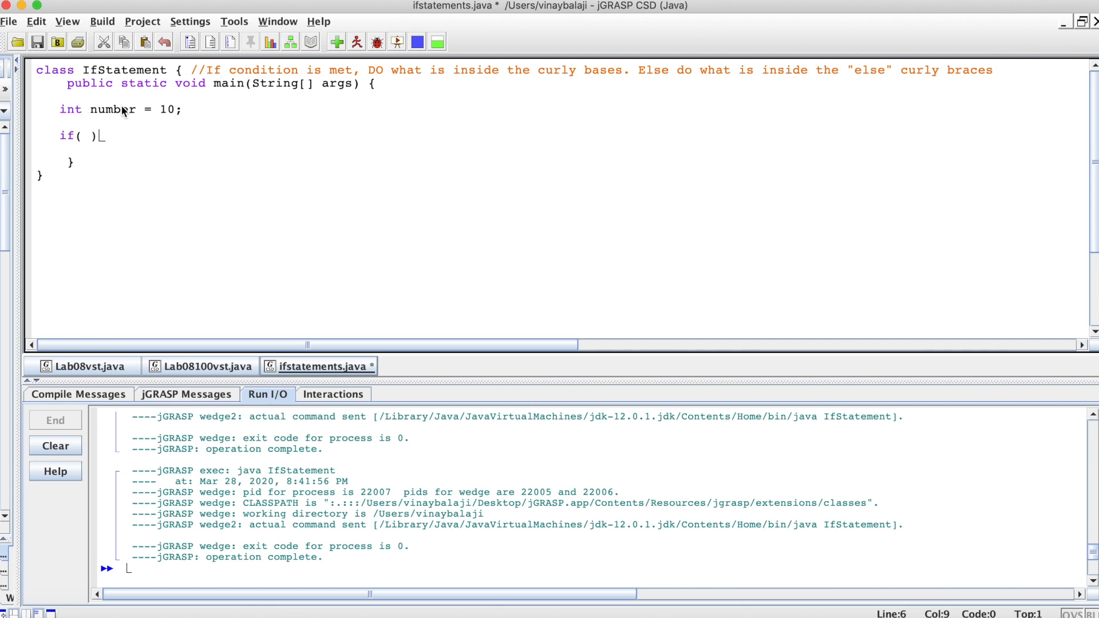
pyautogui.write('{')
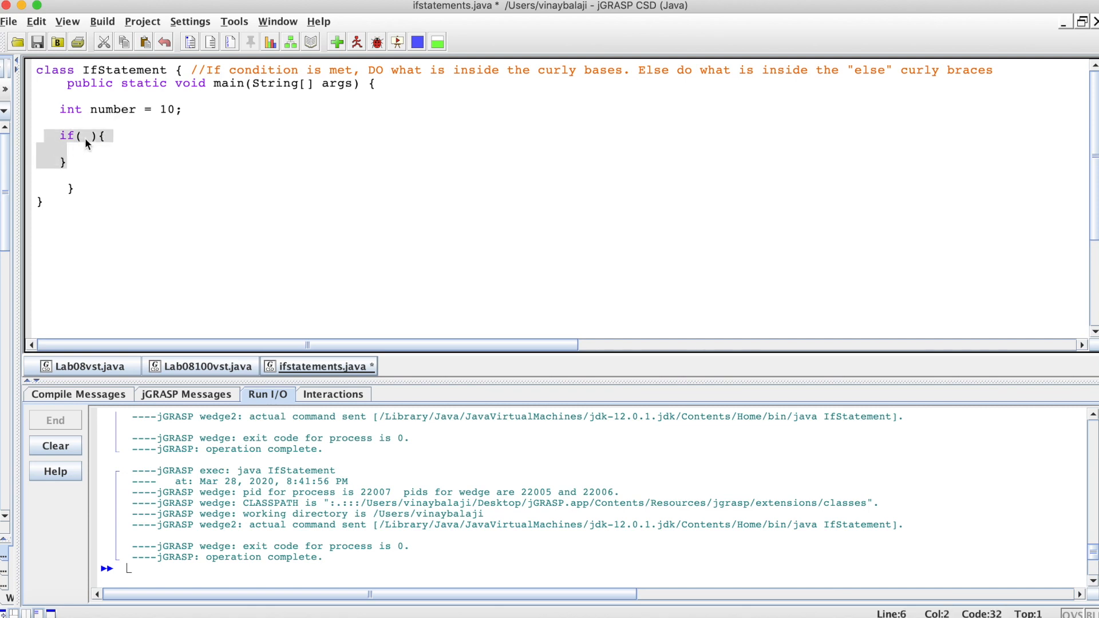
# - Set the if condition to number > 10
pyautogui.click(98, 162)
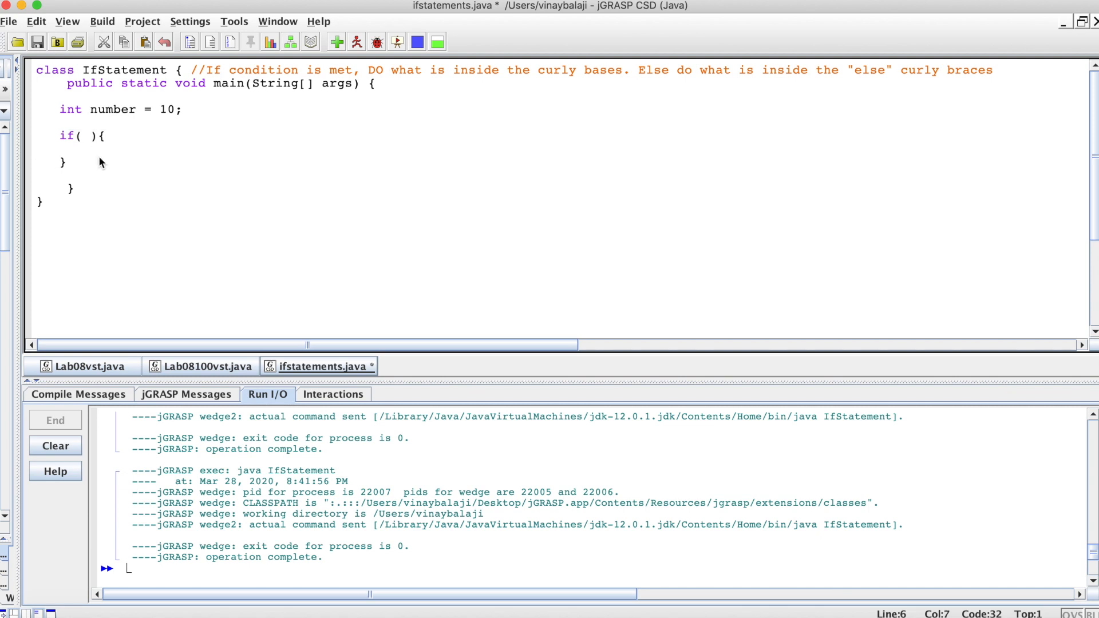
pyautogui.write('number >')
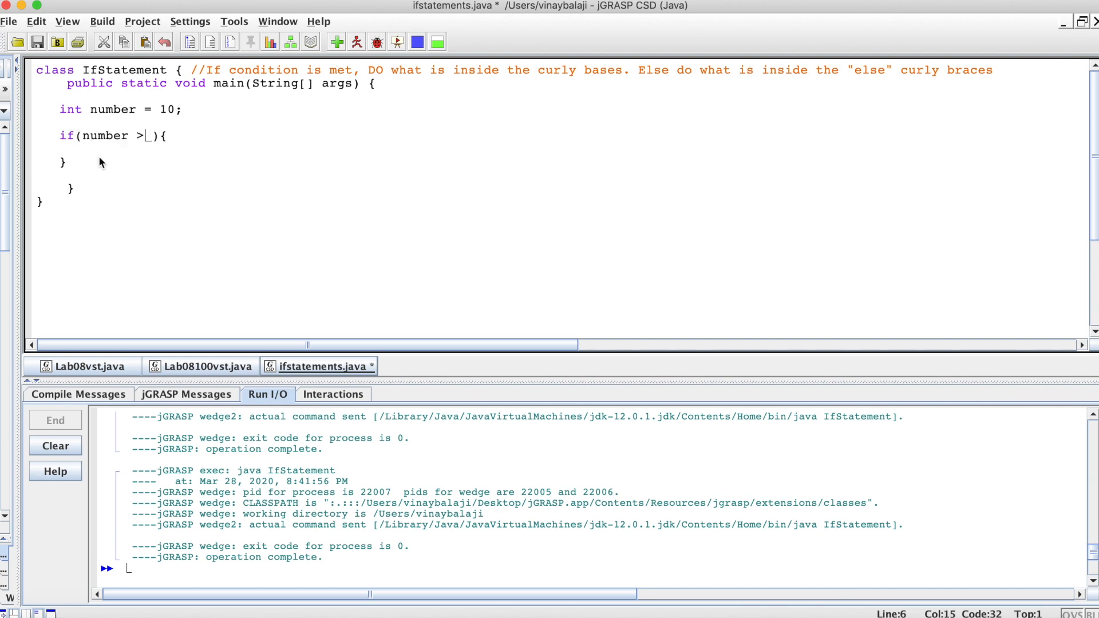
pyautogui.write('10')
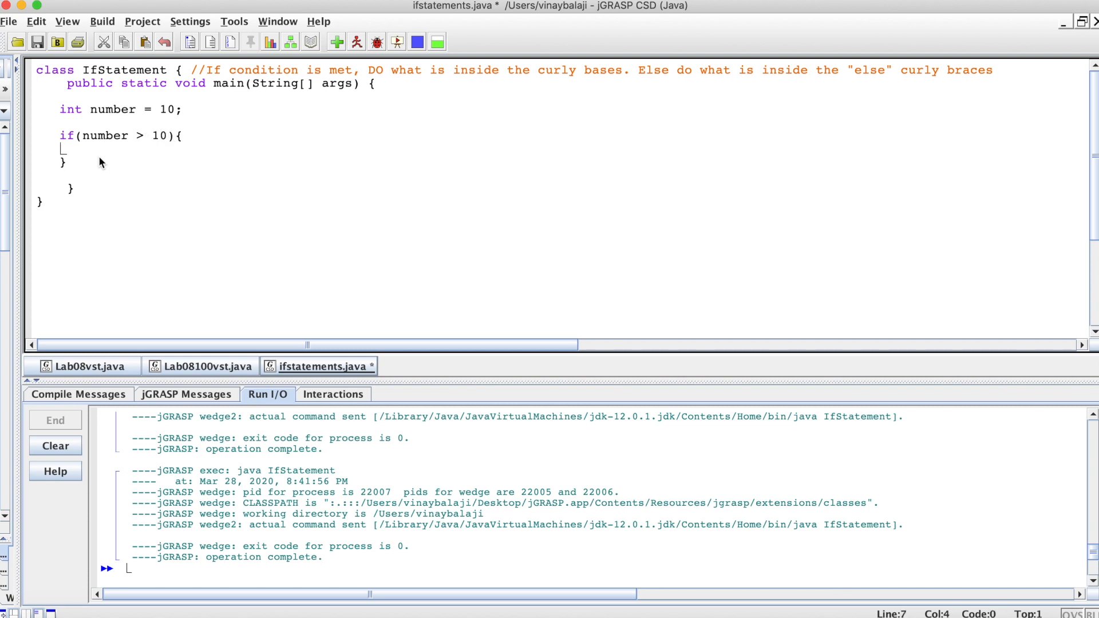
pyautogui.moveTo(85, 174)
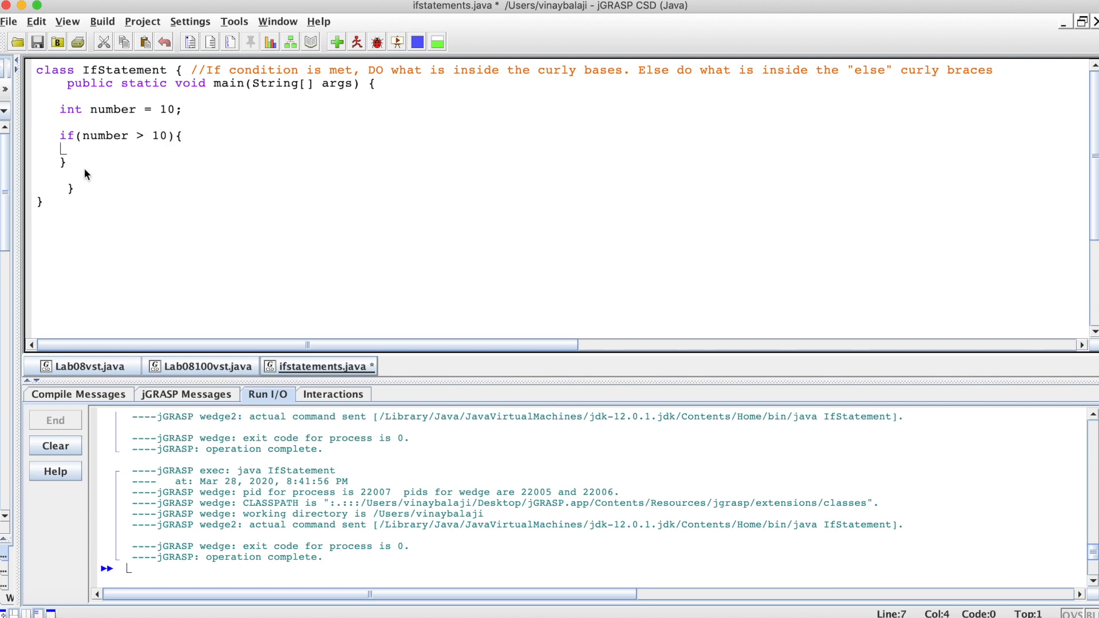
pyautogui.moveTo(116, 153)
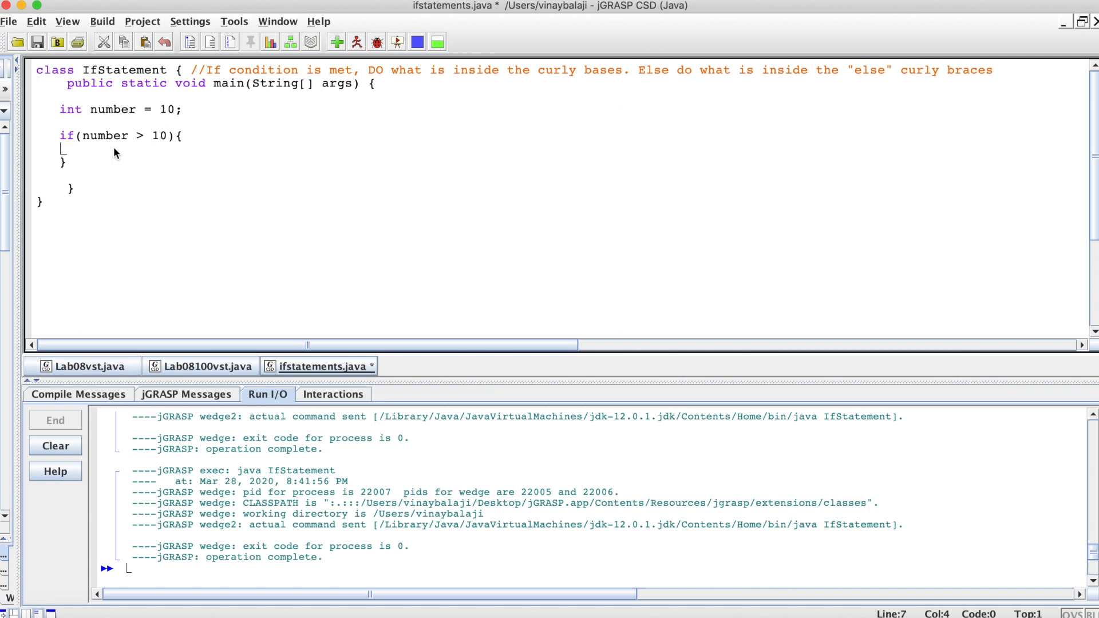
# - Print "The number is greater than 10" inside the if block
pyautogui.write('System')
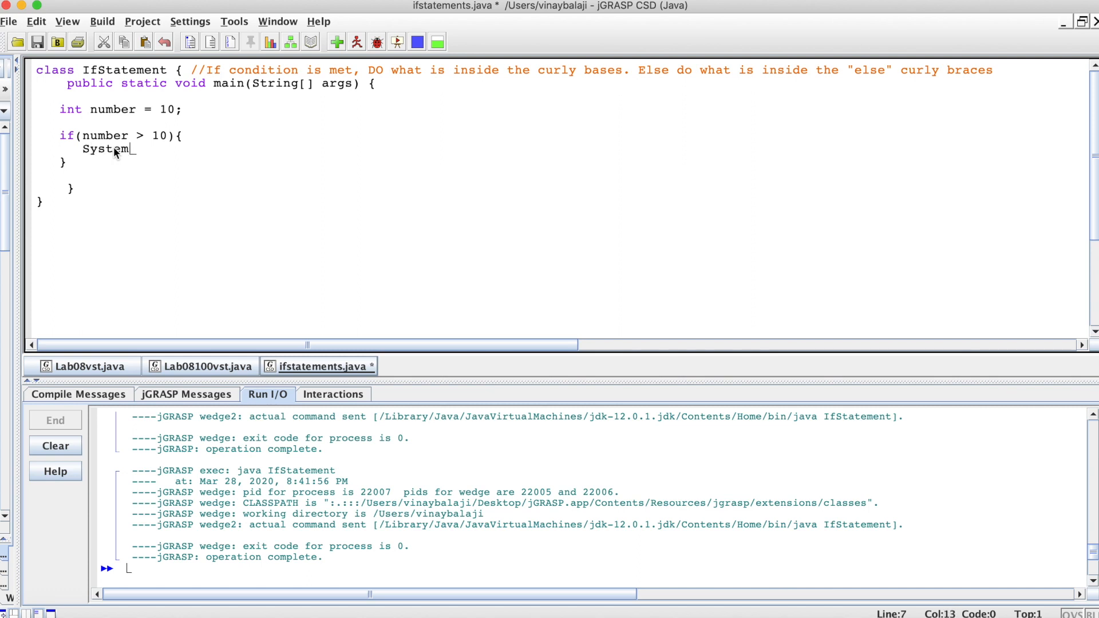
pyautogui.write('.out.println')
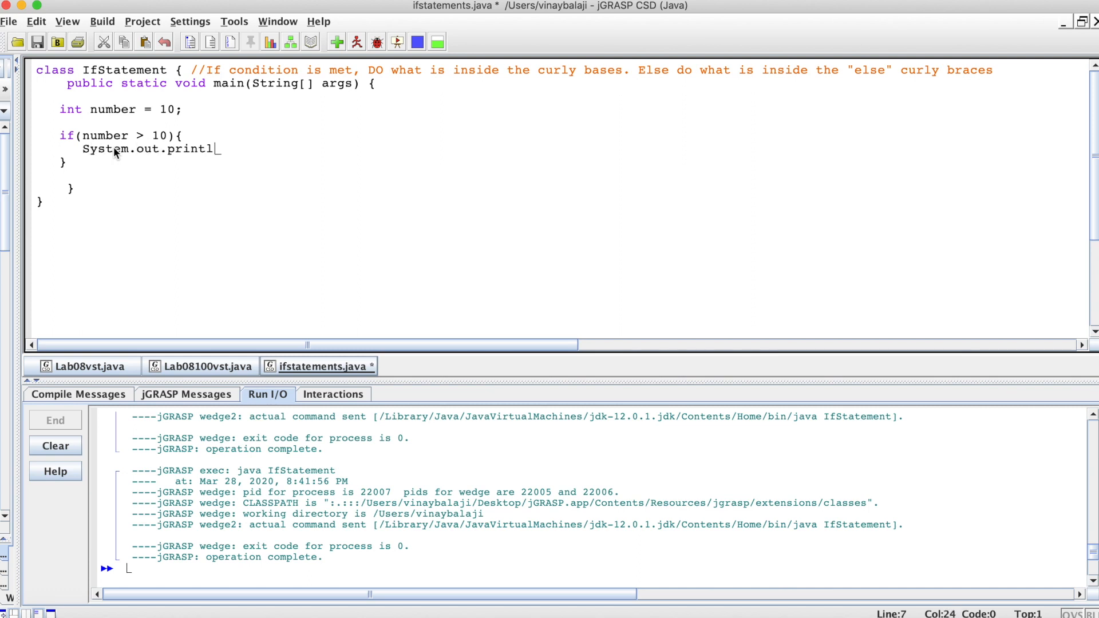
pyautogui.write('n("The num')
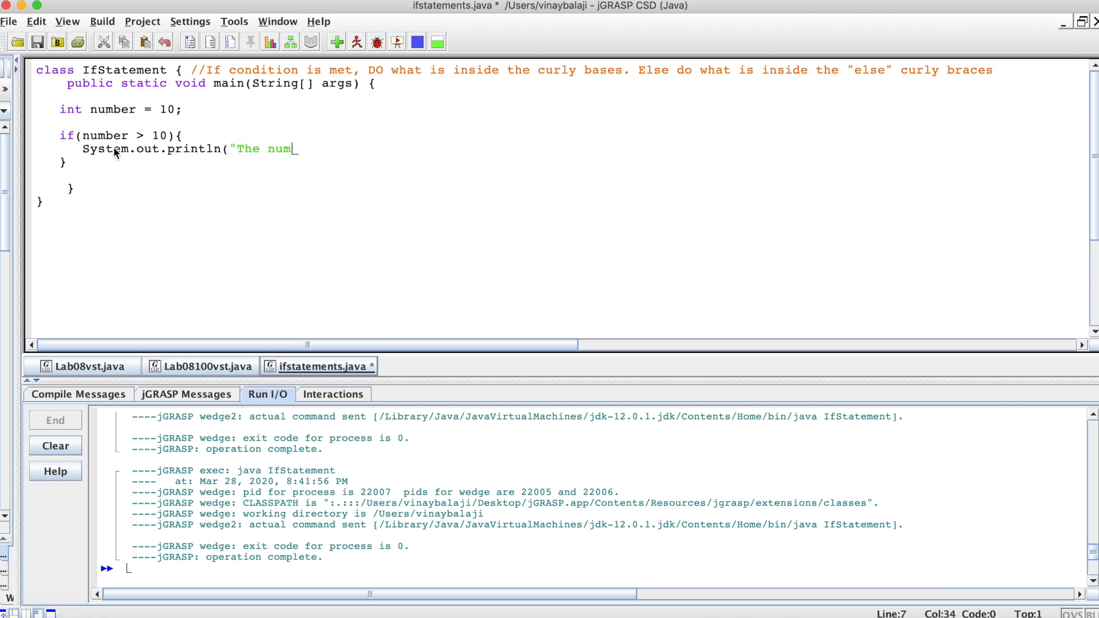
pyautogui.write('ber is greater than 20')
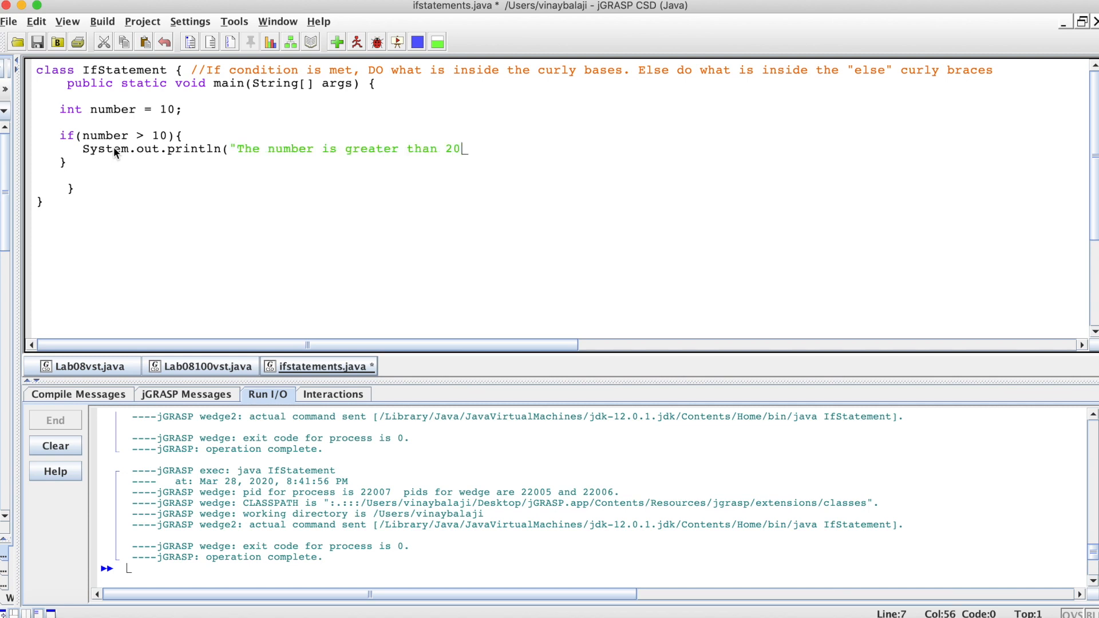
pyautogui.write('10");')
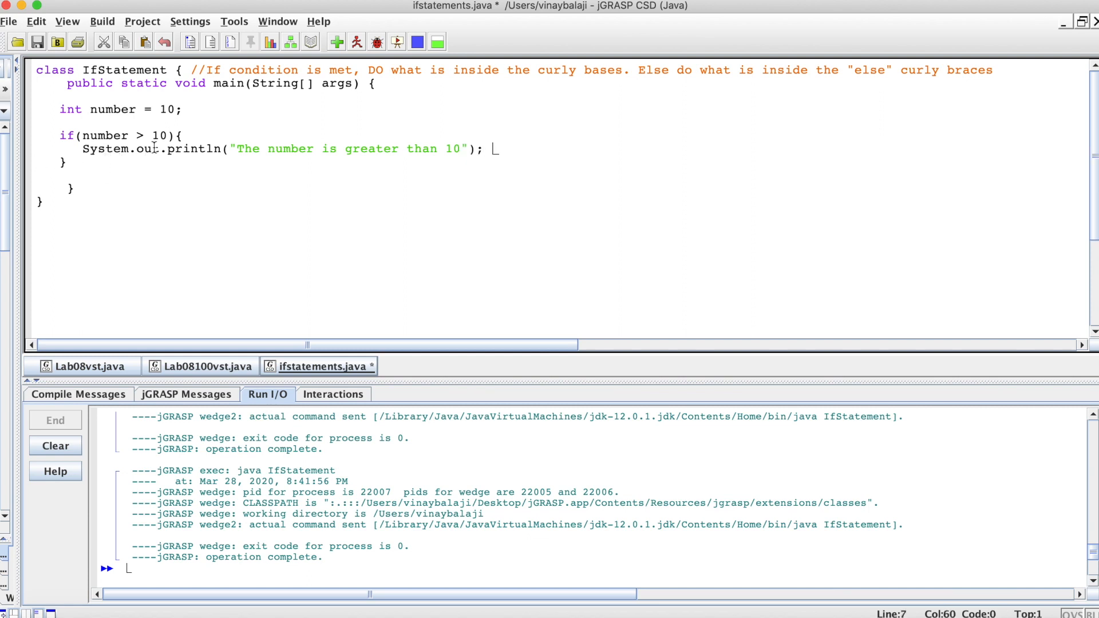
# - Comment the if line with "//The condition goes inside the ( )"
pyautogui.write('//T')
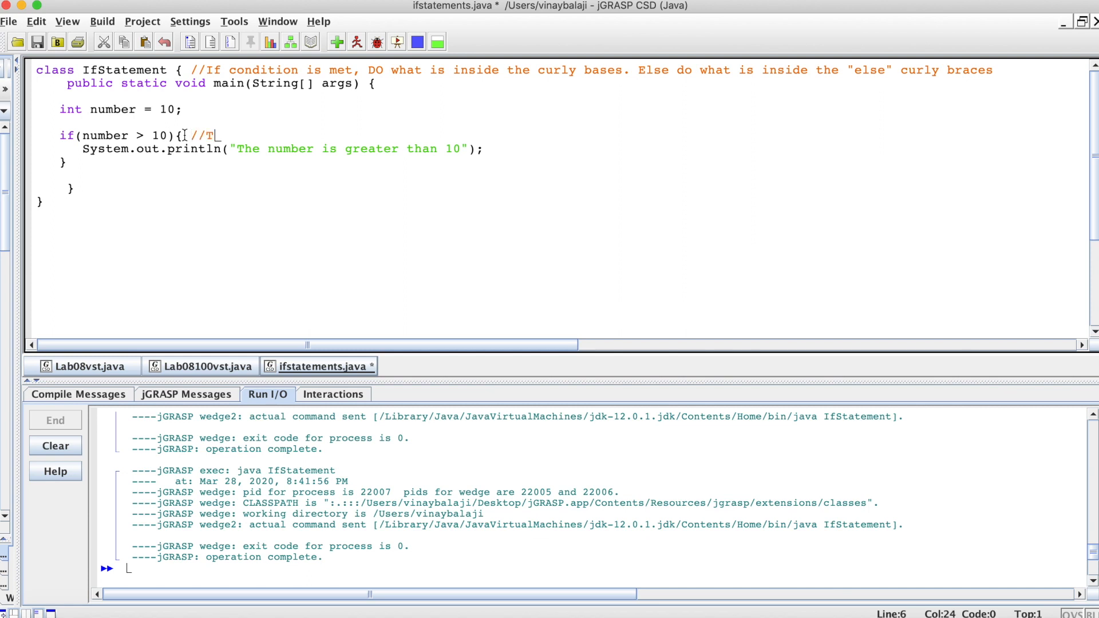
pyautogui.write('he condition')
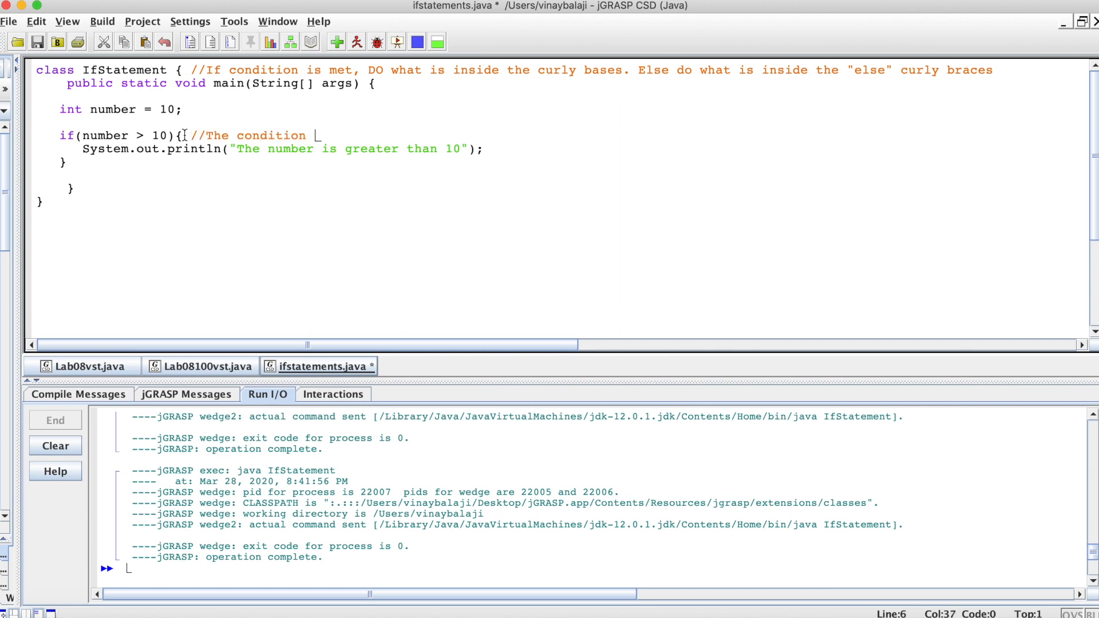
pyautogui.write('goes inside the (')
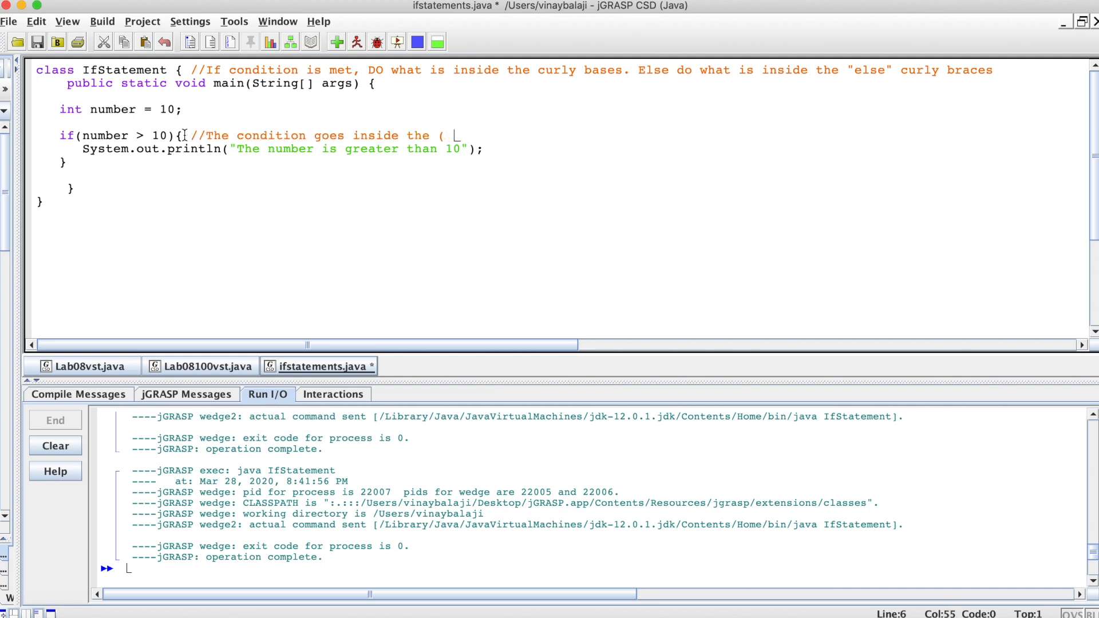
pyautogui.write(')')
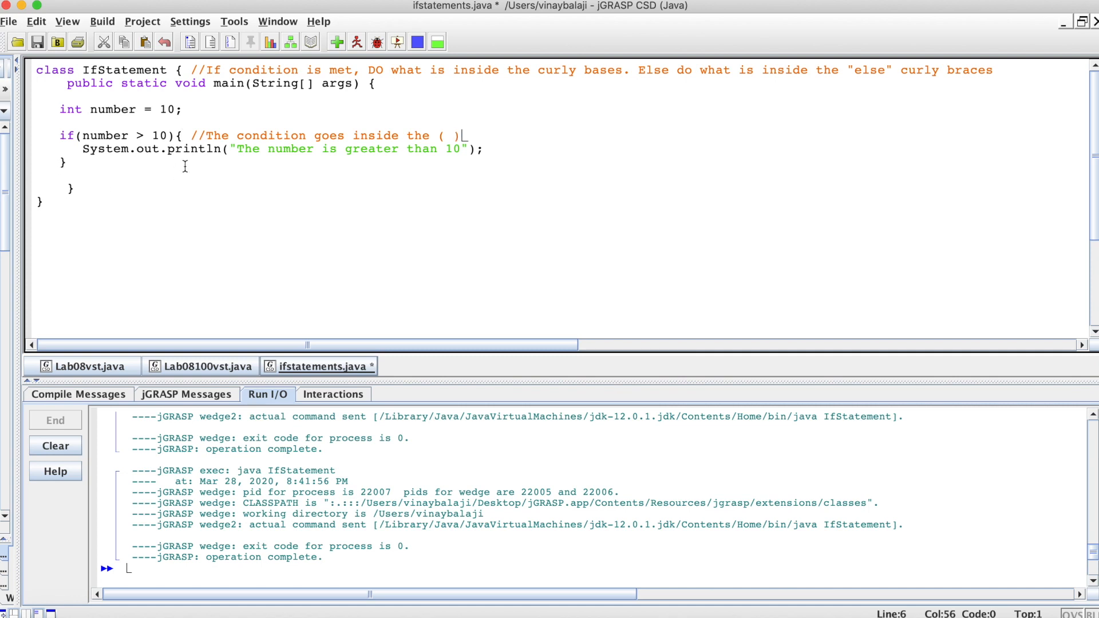
pyautogui.moveTo(226, 144)
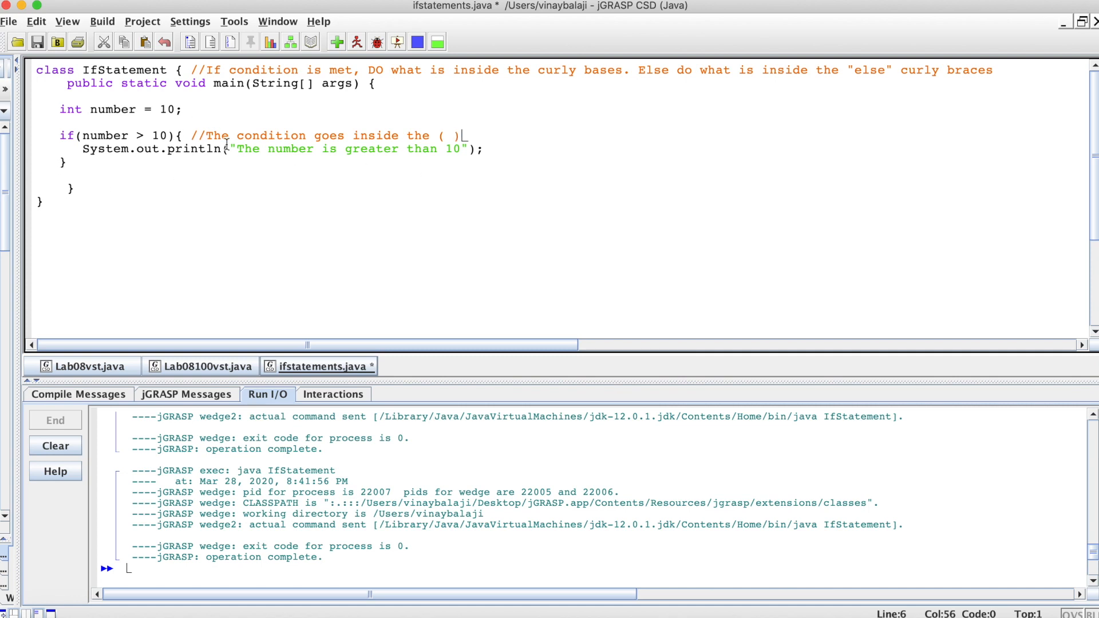
pyautogui.click(179, 136)
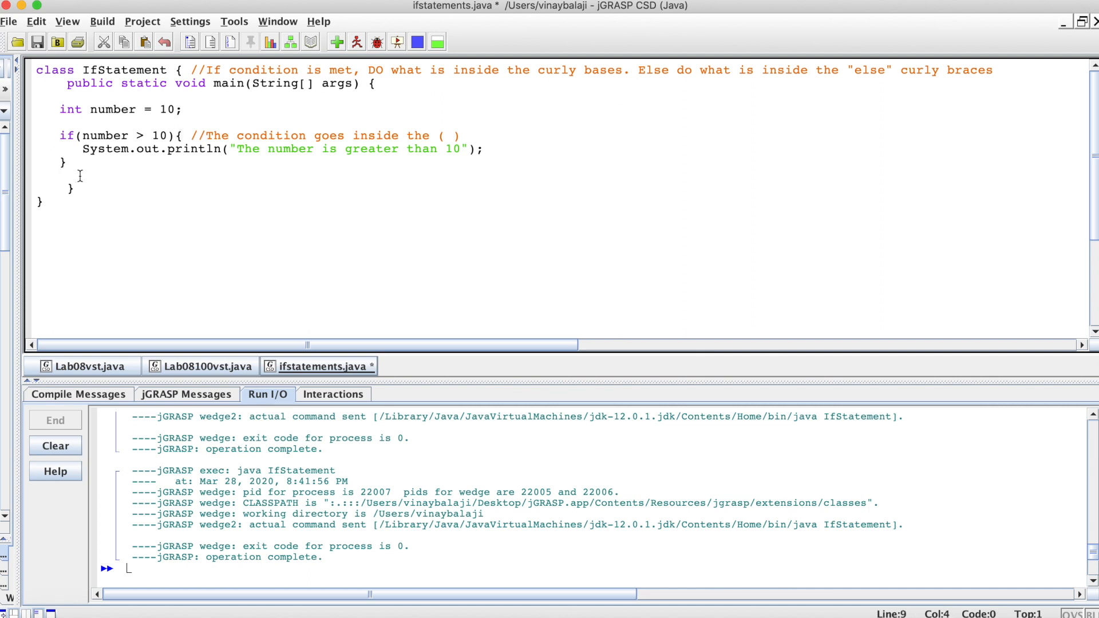
# - Add an else block whose body prints "The number is 10 or lower"
pyautogui.write('e')
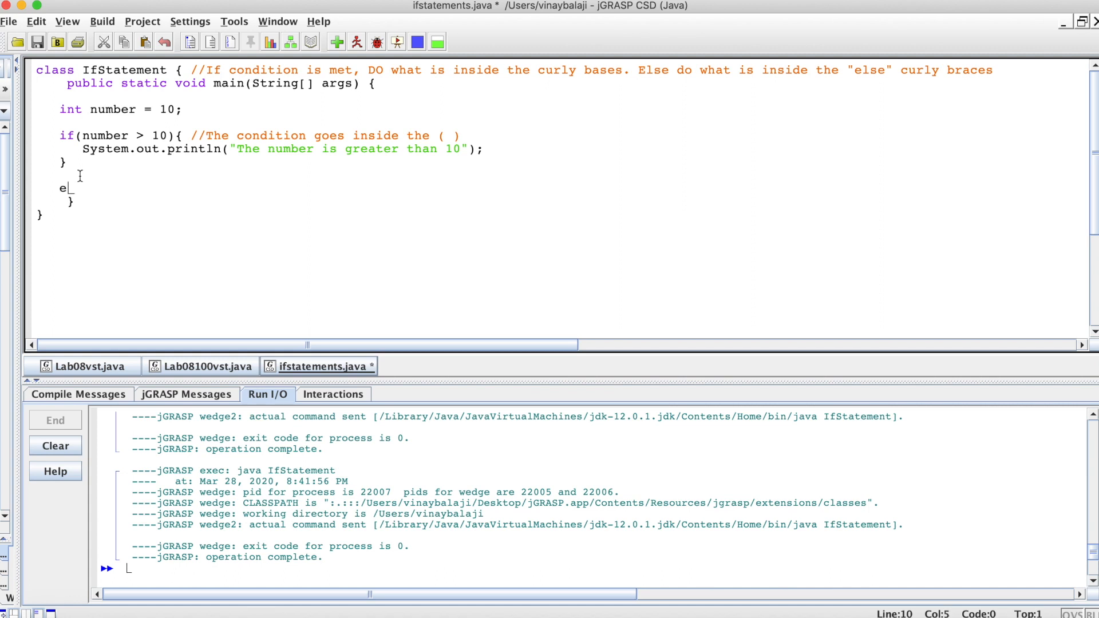
pyautogui.write('lse')
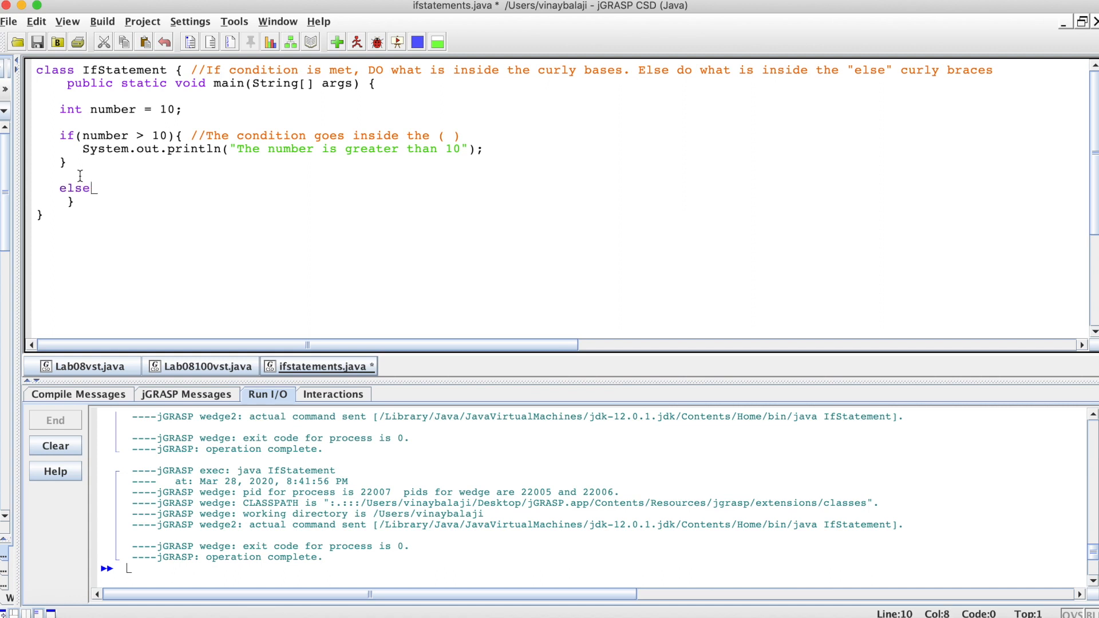
pyautogui.write('{')
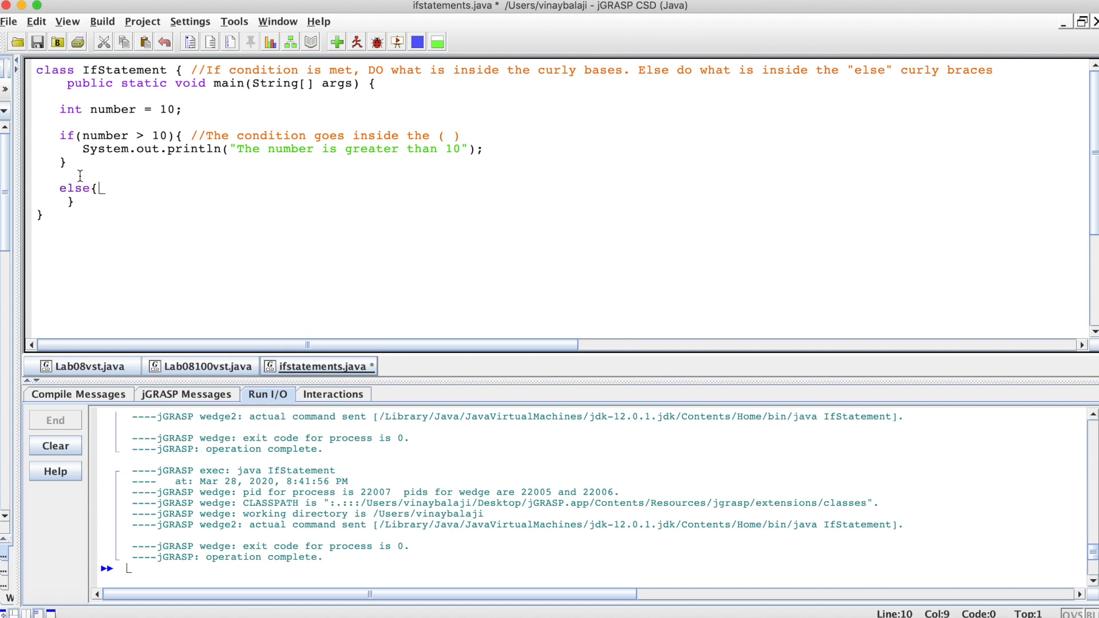
pyautogui.press('Return')
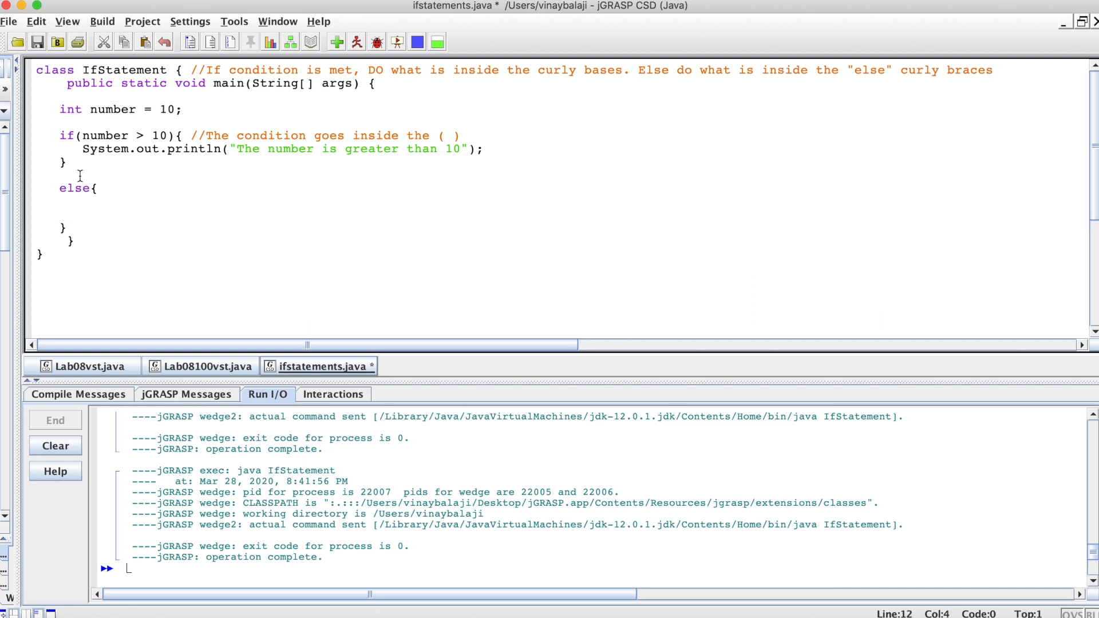
pyautogui.press('Backspace')
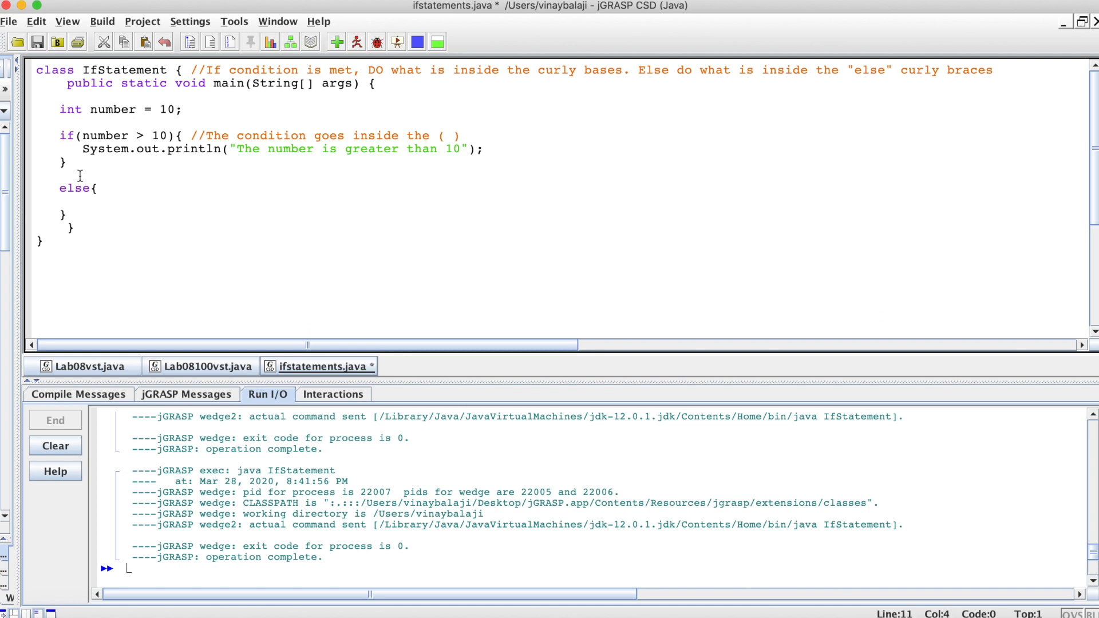
pyautogui.write('System.iut')
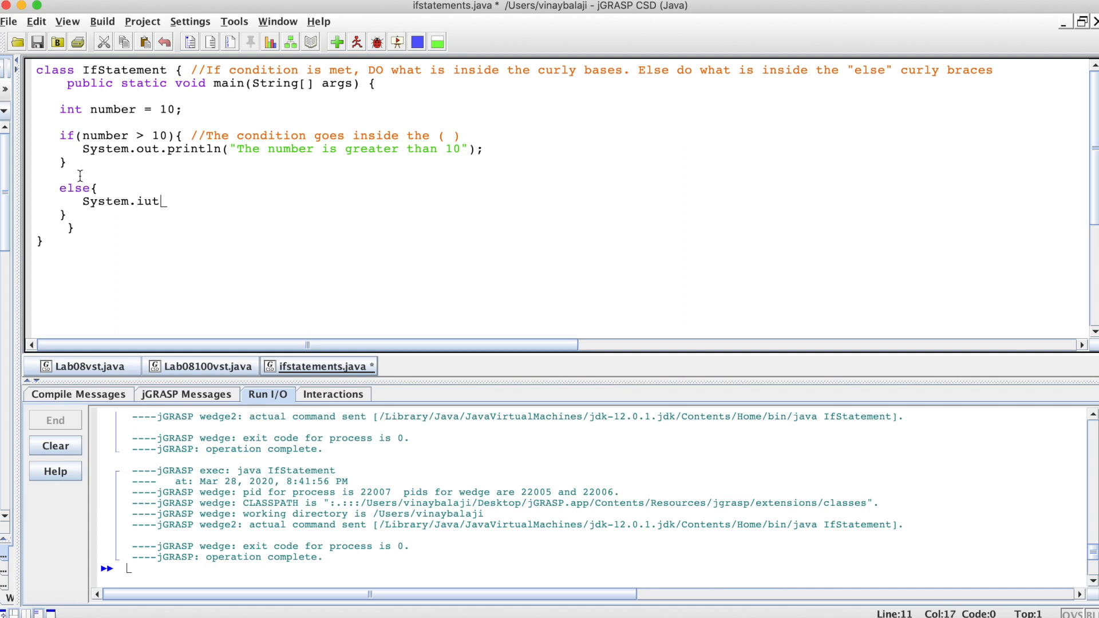
pyautogui.write('out.pro')
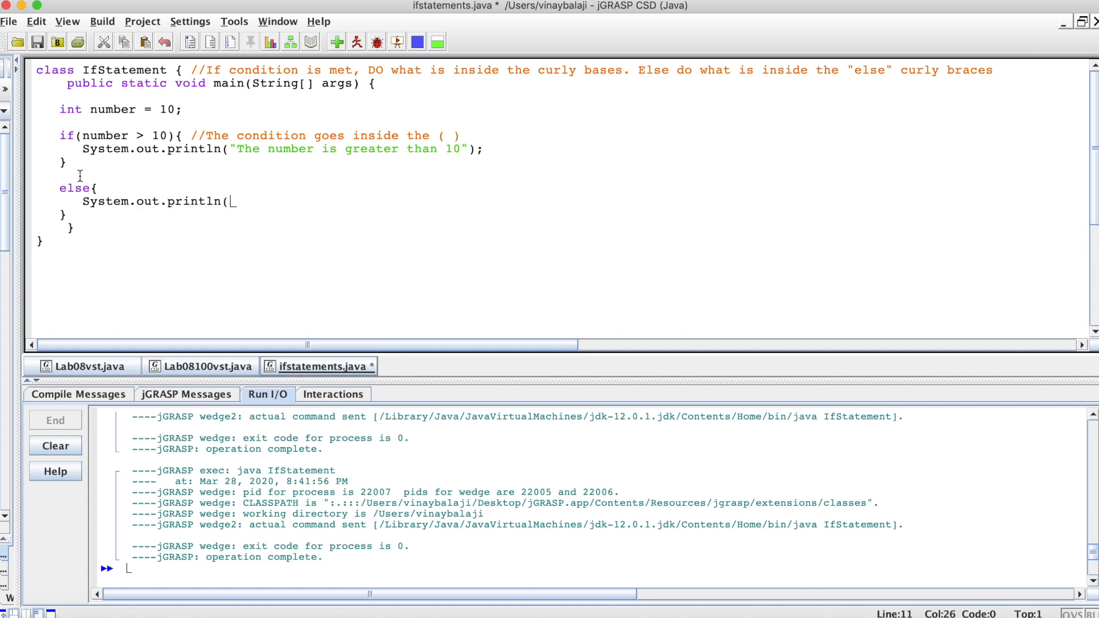
pyautogui.write('"The number is')
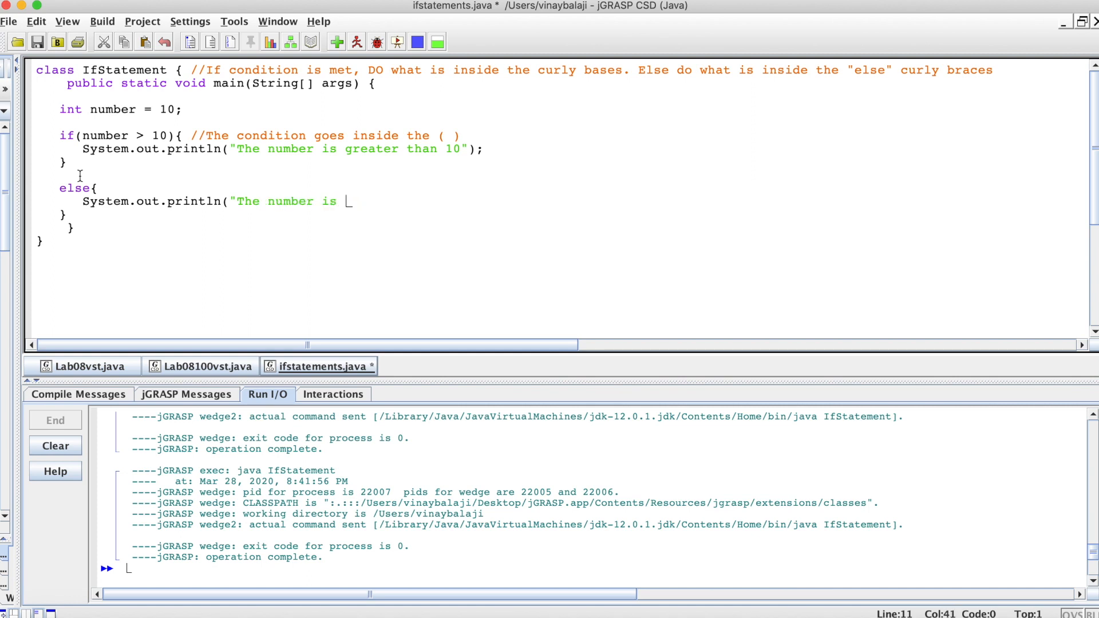
pyautogui.write('10 or loe')
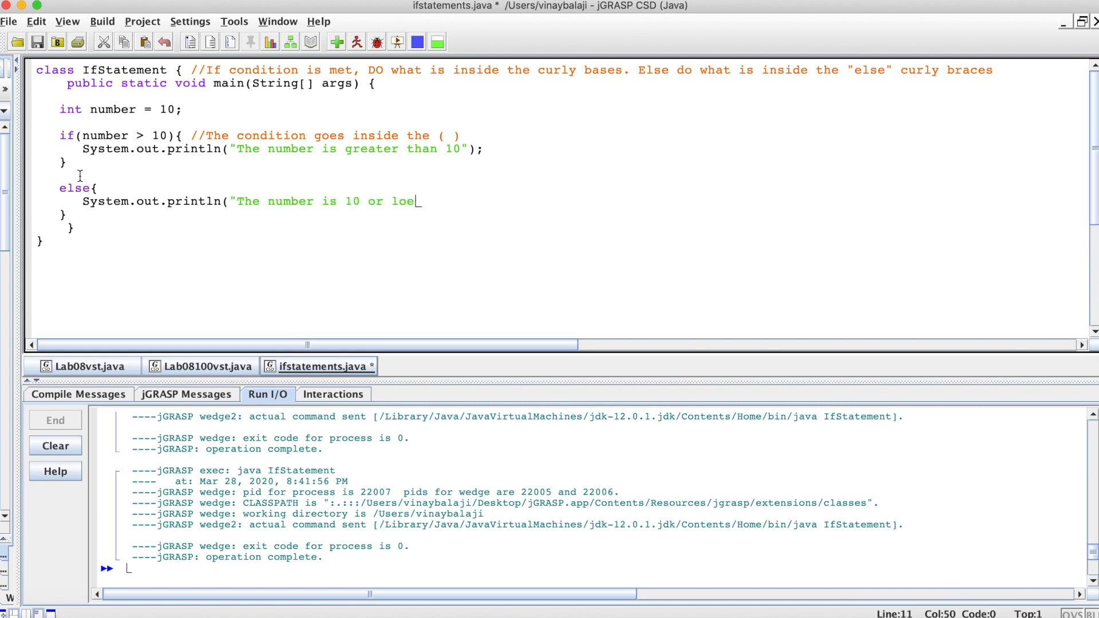
pyautogui.write('wer");')
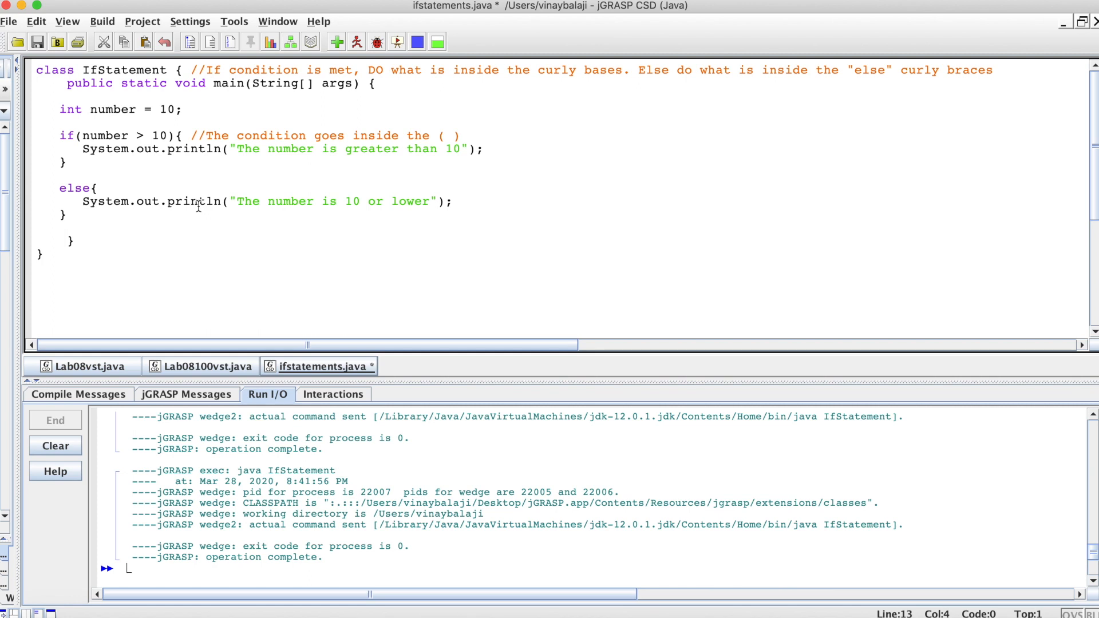
# - Print "Program is complete" after the else block, then run IfStatement
pyautogui.write('Sy')
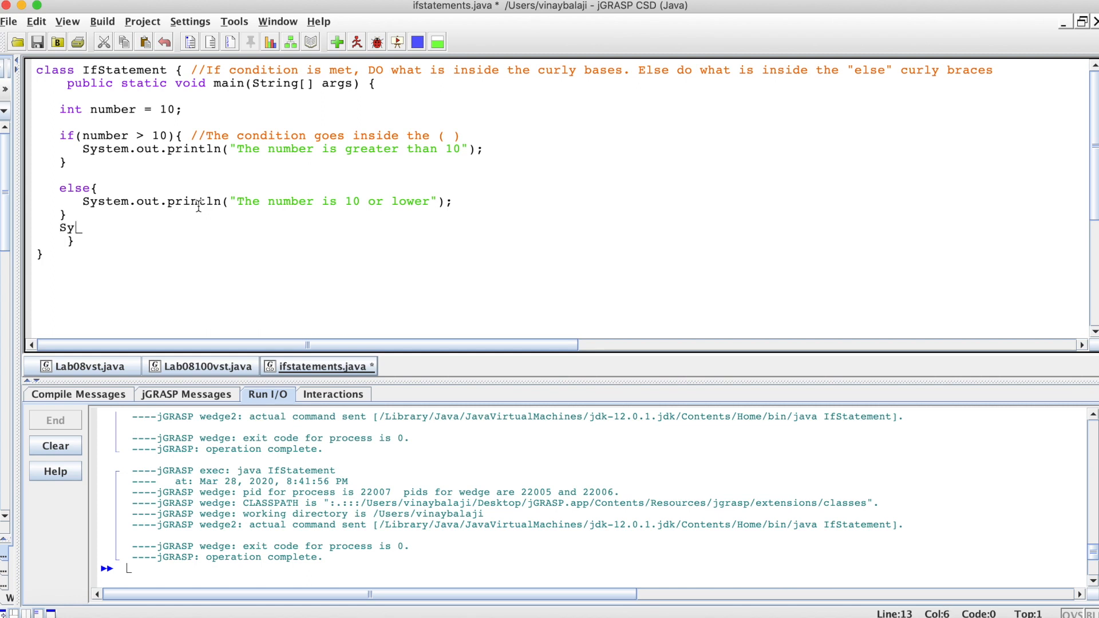
pyautogui.write('stem.out')
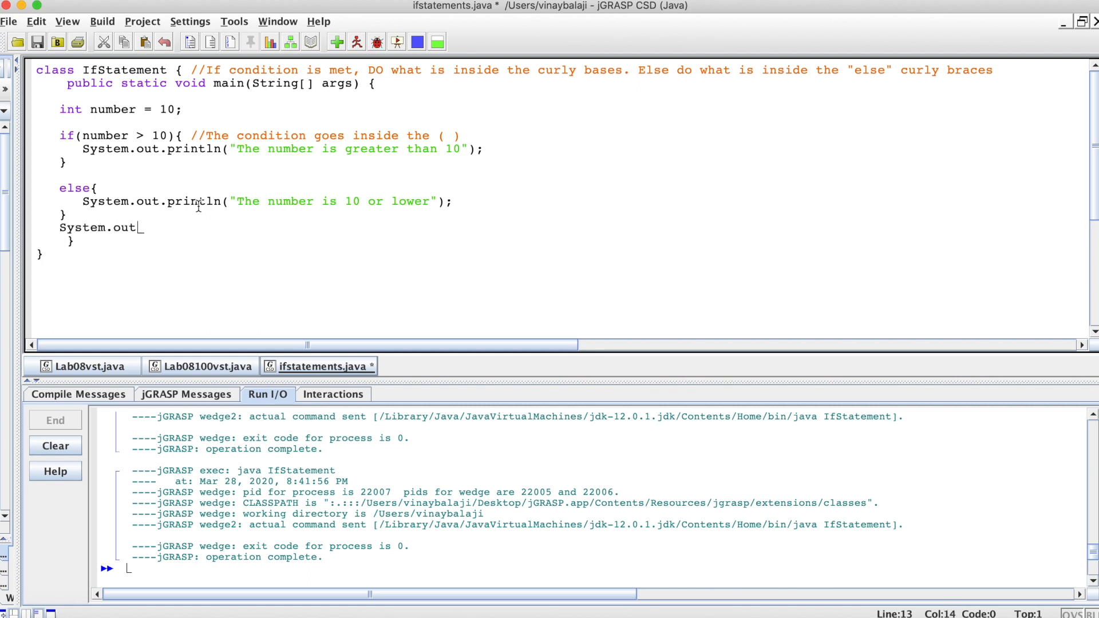
pyautogui.write('.prinln')
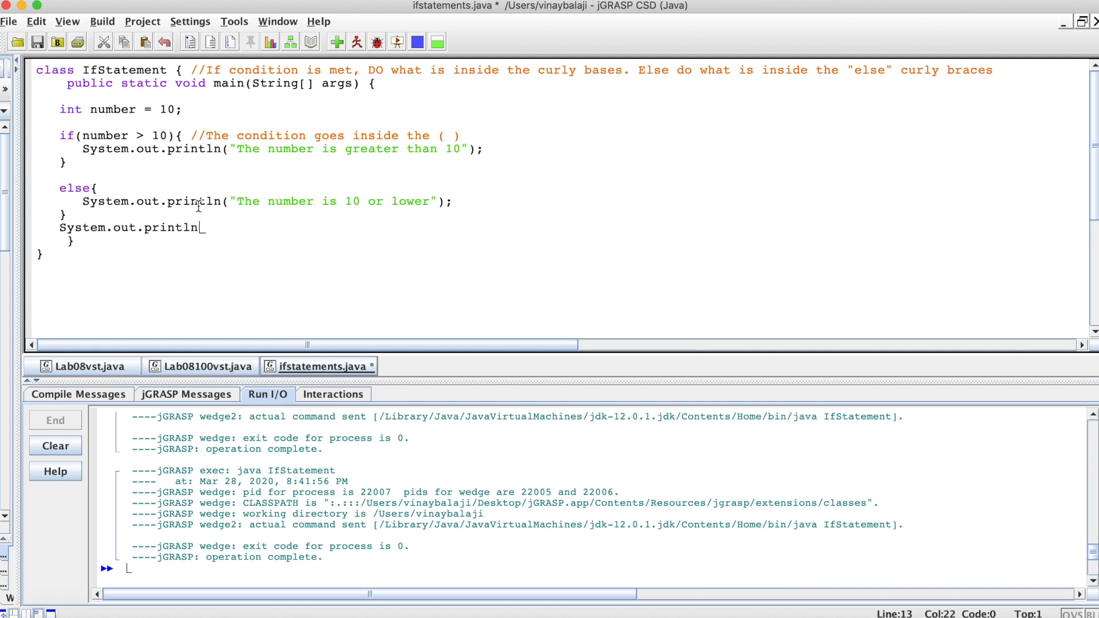
pyautogui.write('("Program')
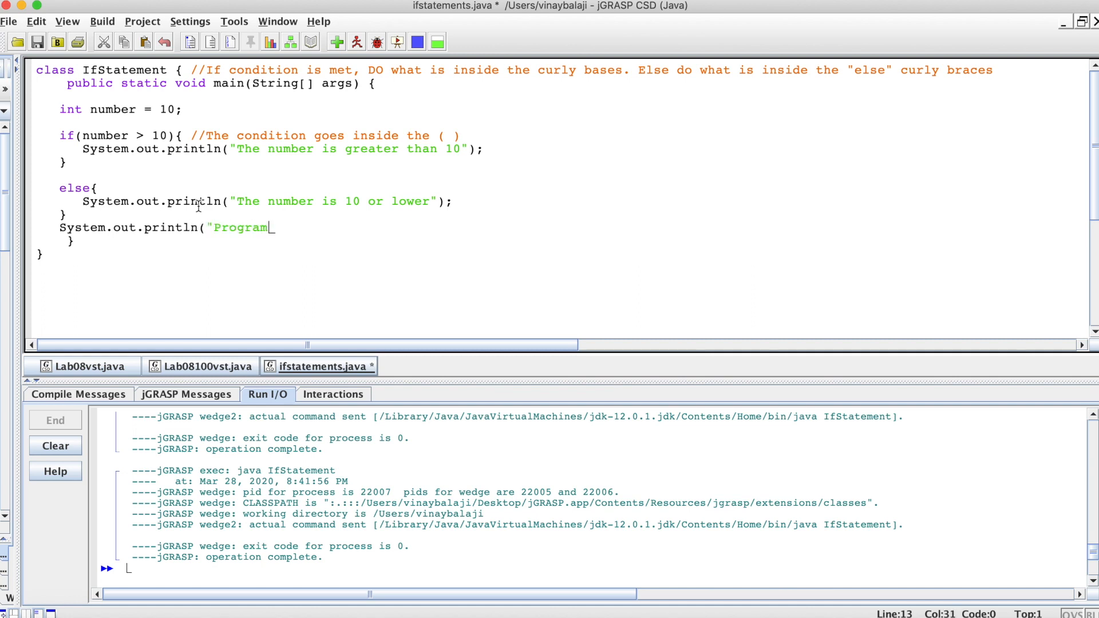
pyautogui.write('is complete");')
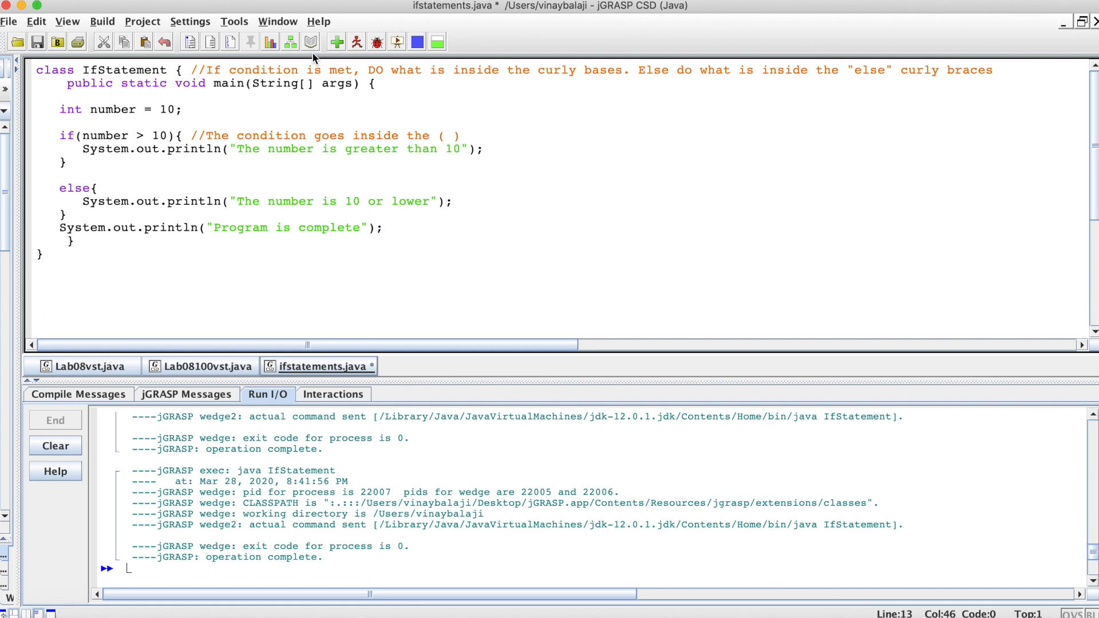
pyautogui.moveTo(356, 41)
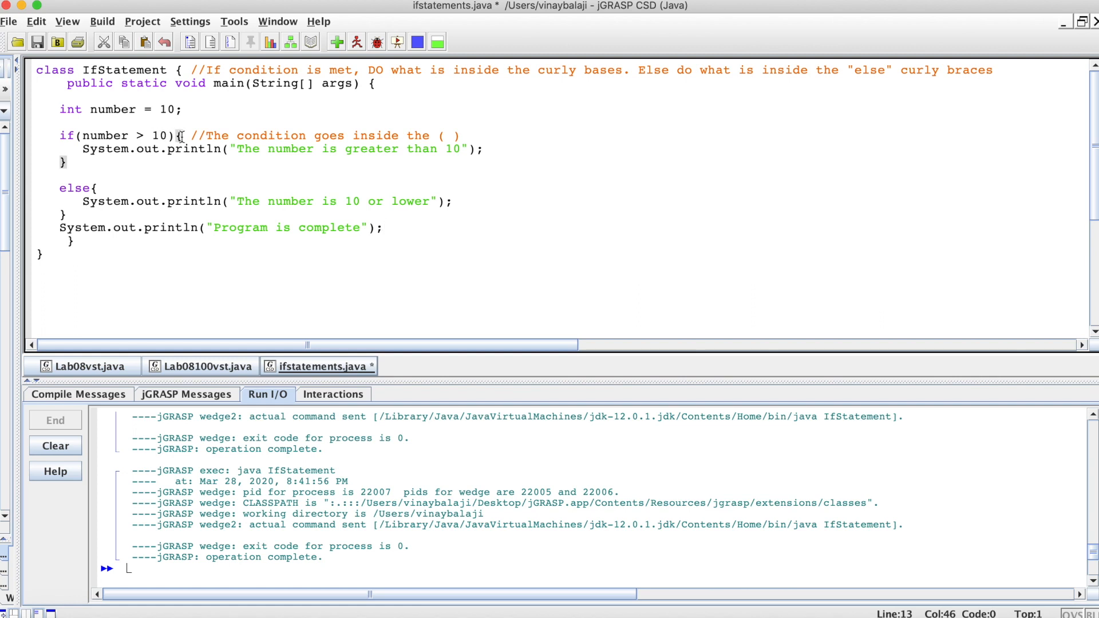
pyautogui.moveTo(356, 42)
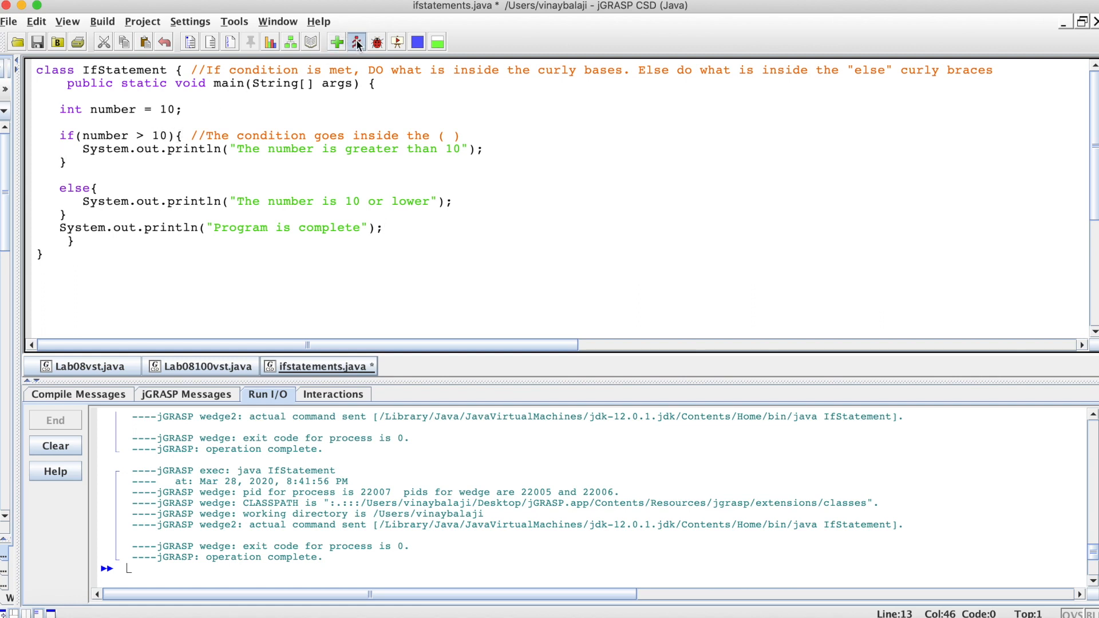
pyautogui.click(357, 42)
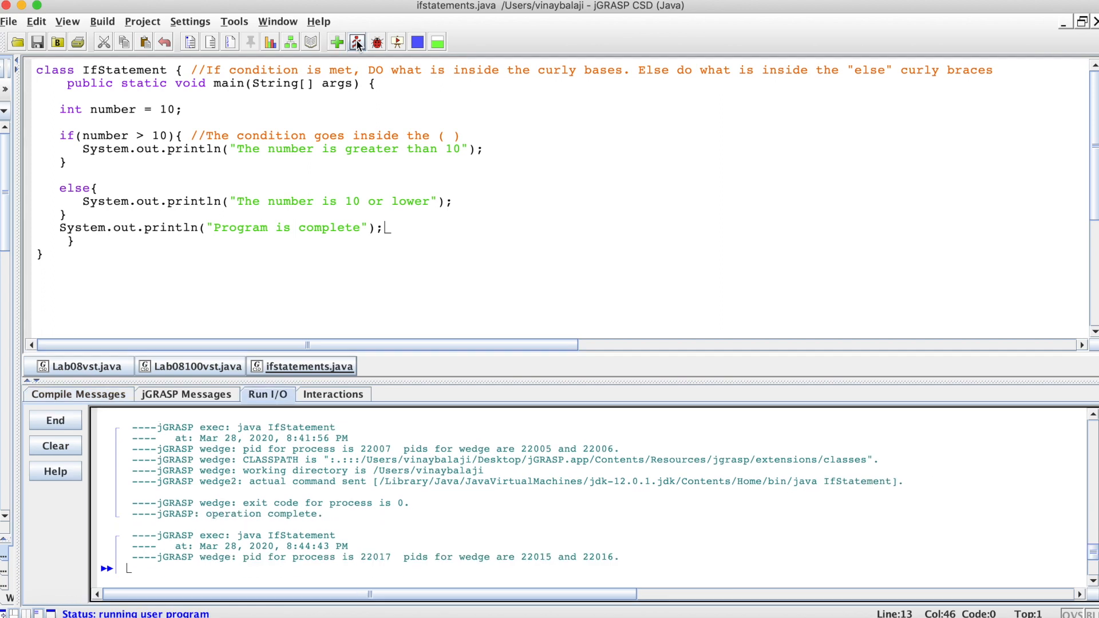